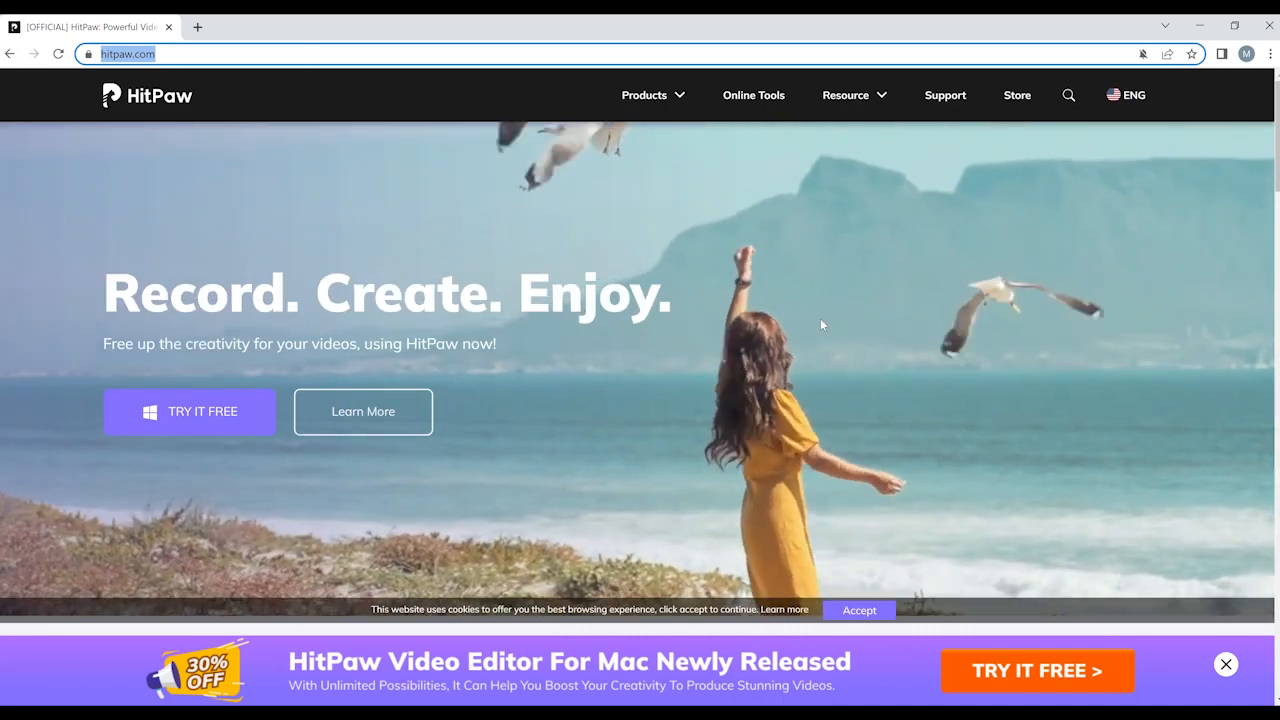
- Scroll through the page content leading up to the converter demonstration
scroll(down, 3)
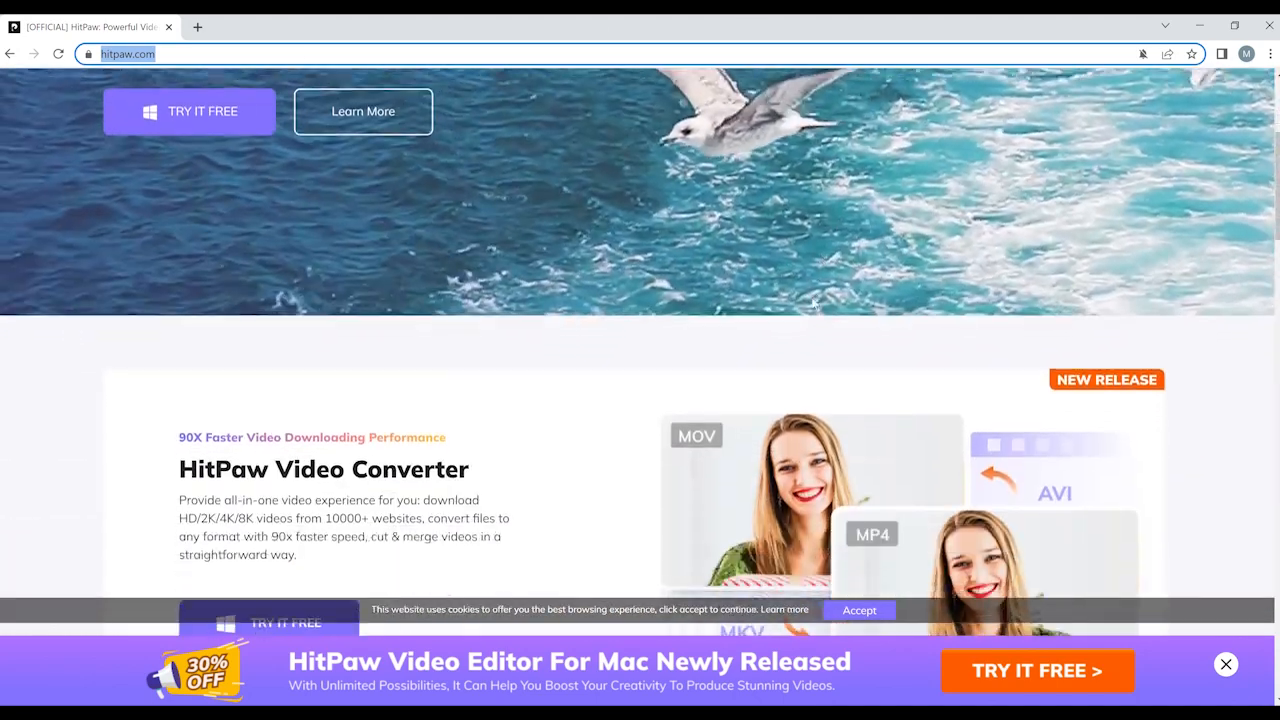
scroll(down, 3)
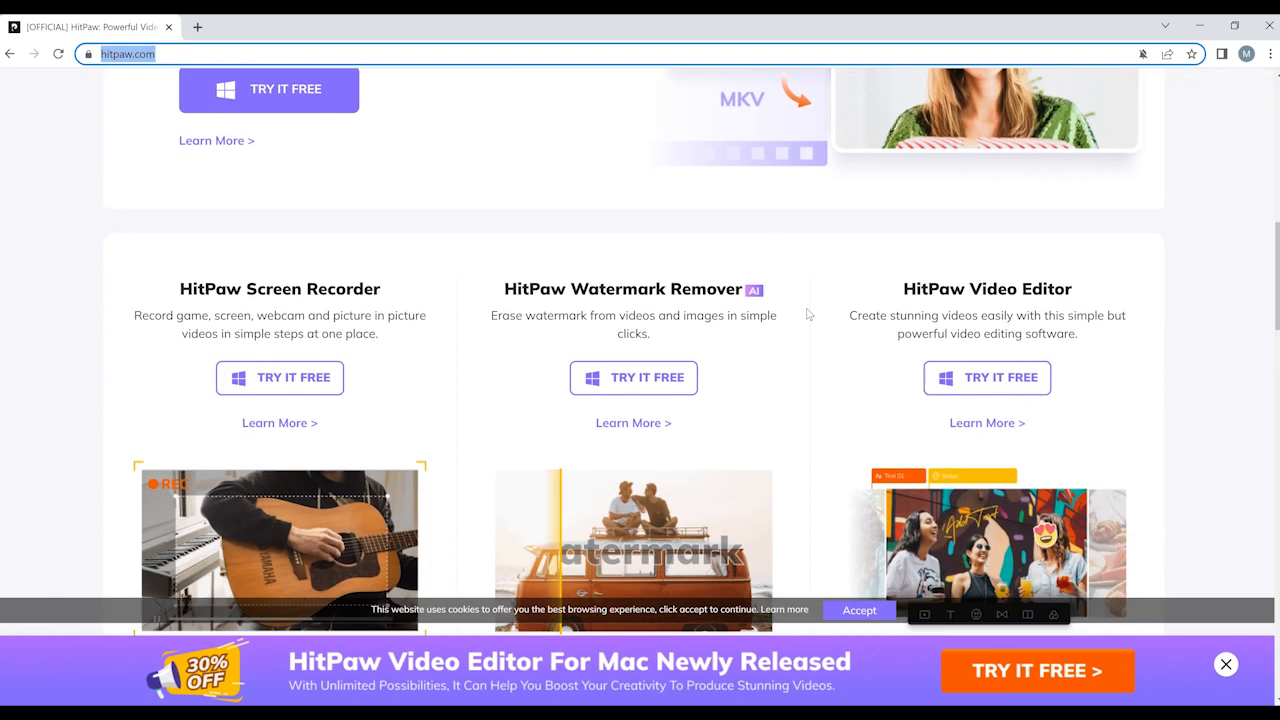
scroll(down, 3)
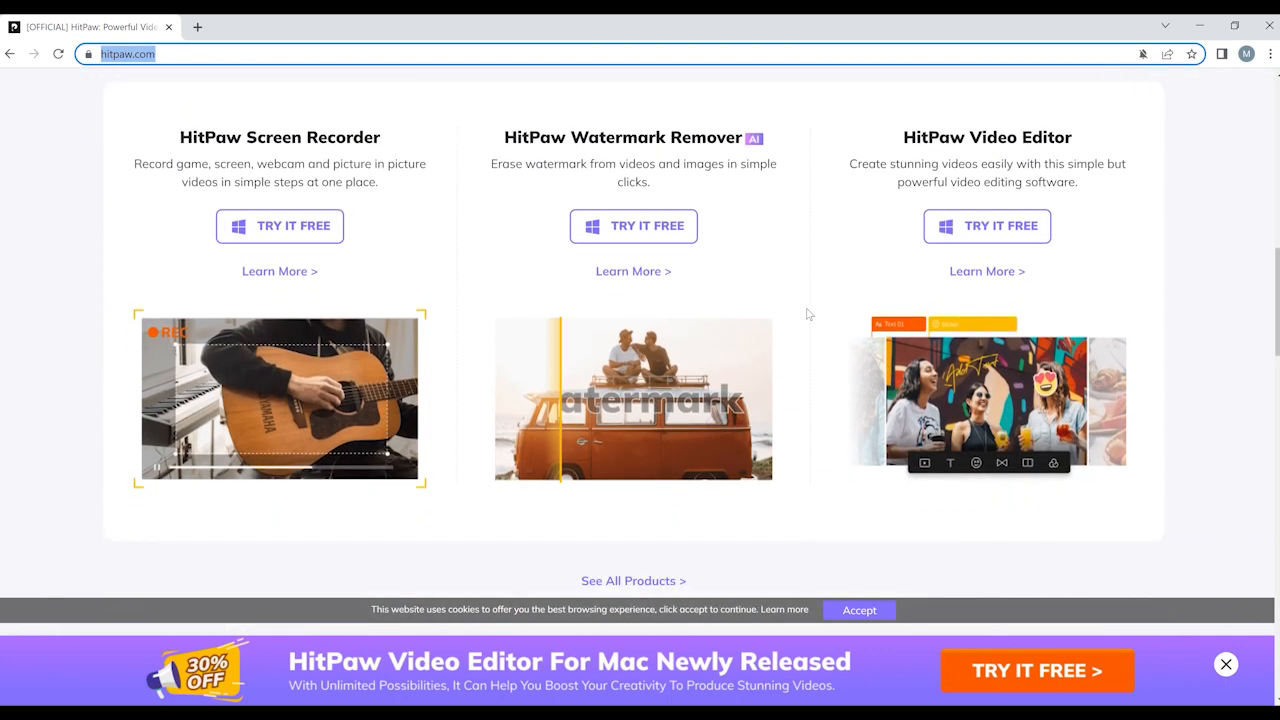
scroll(down, 3)
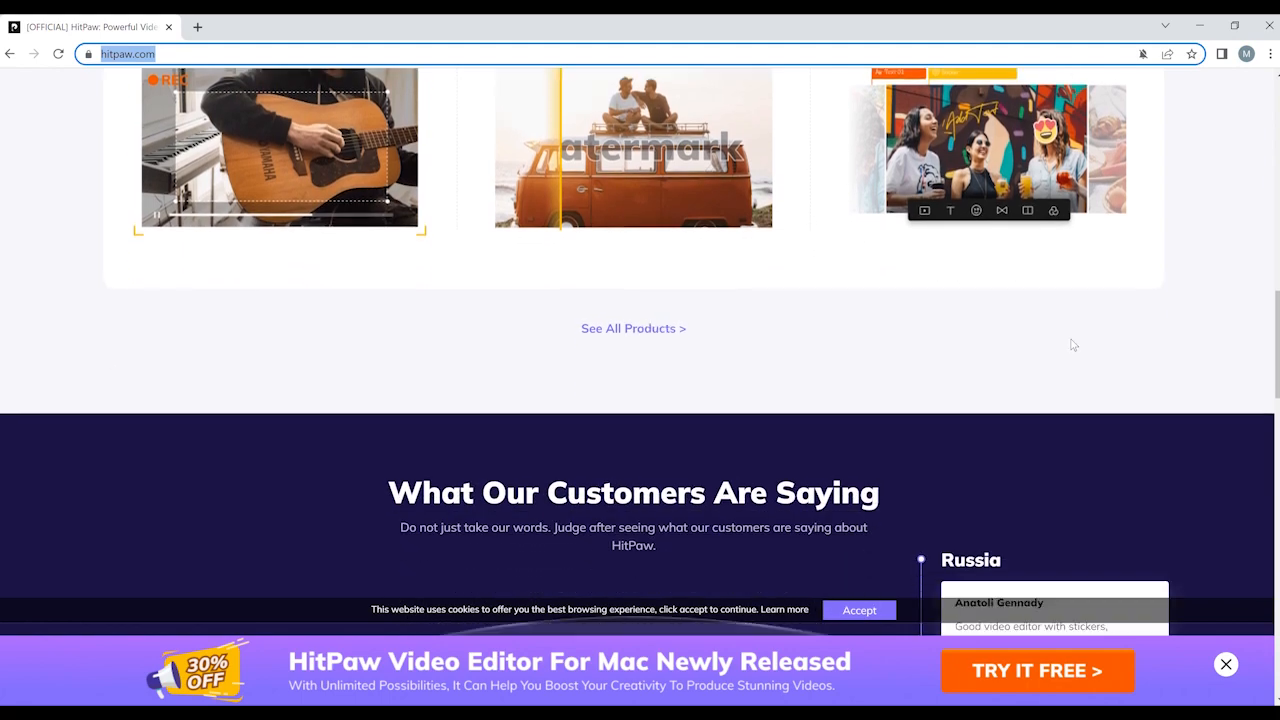
scroll(down, 3)
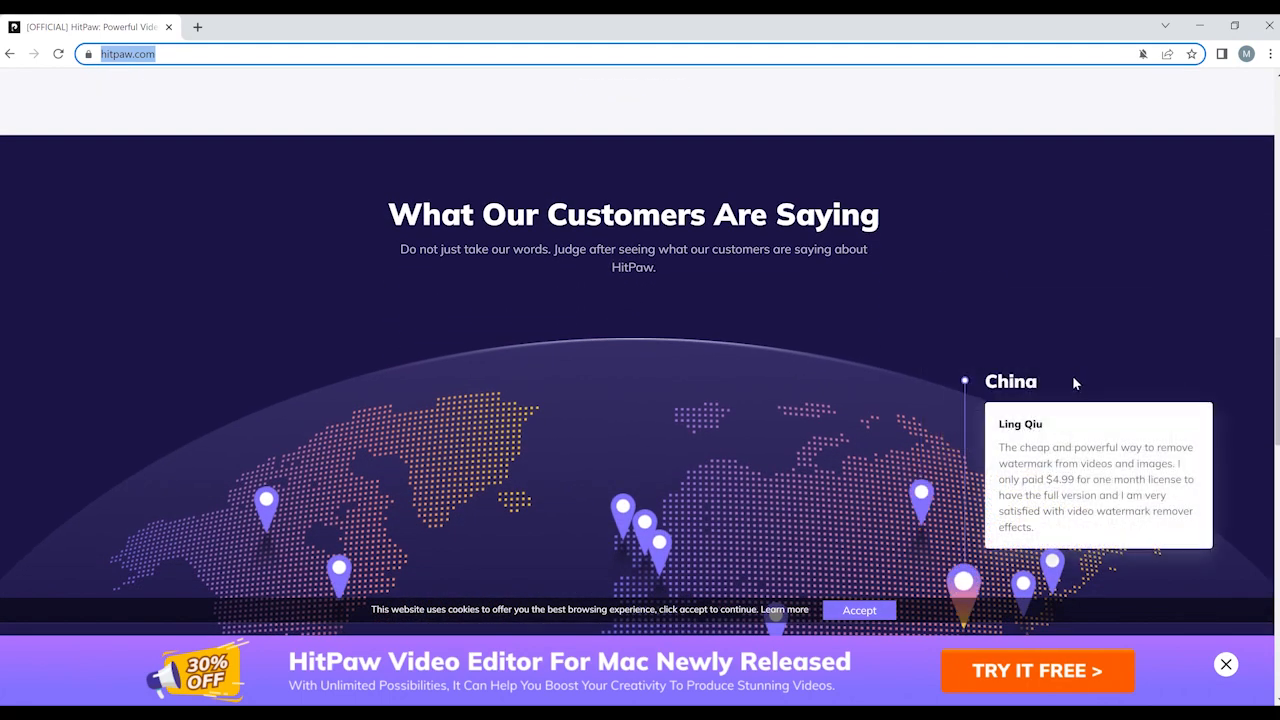
scroll(down, 3)
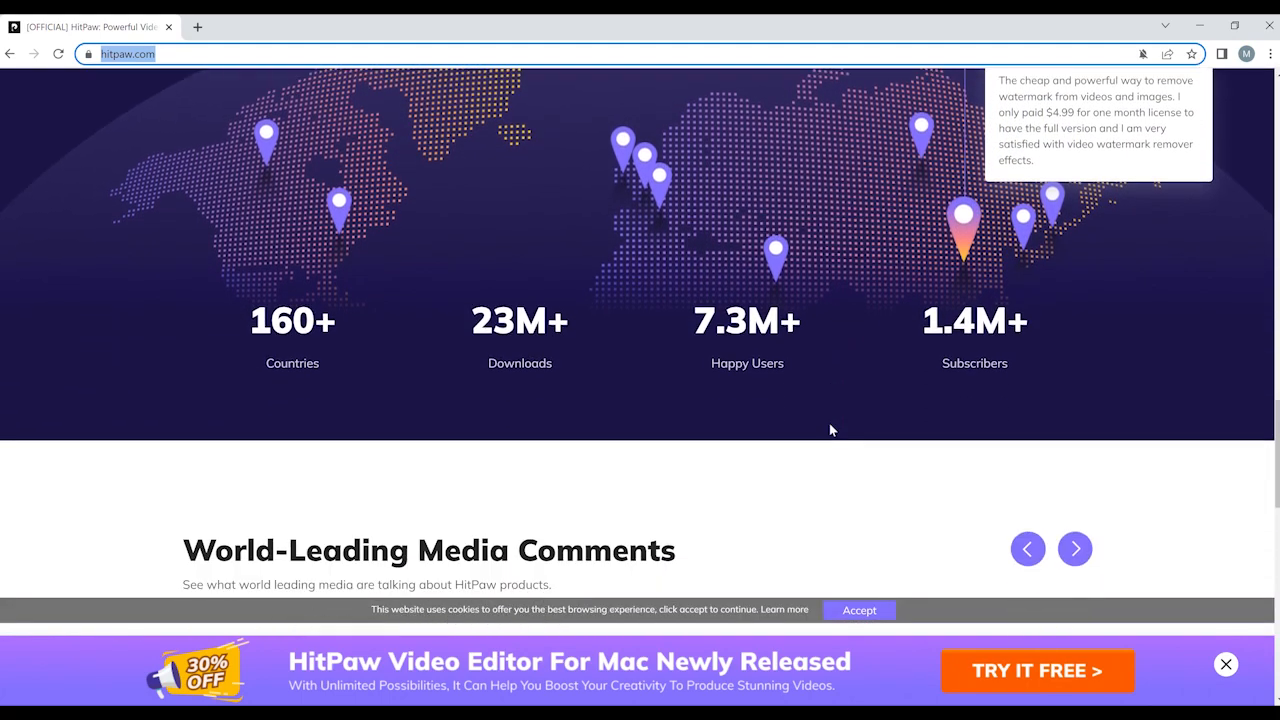
scroll(down, 3)
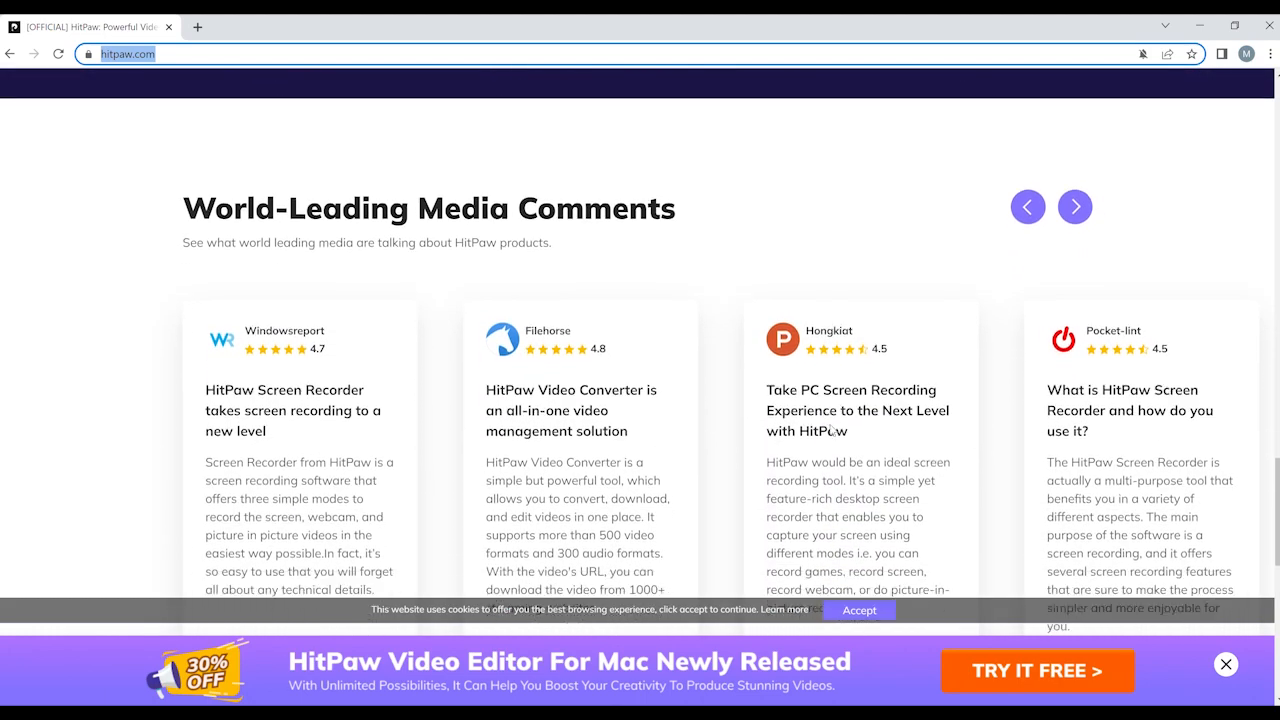
scroll(down, 3)
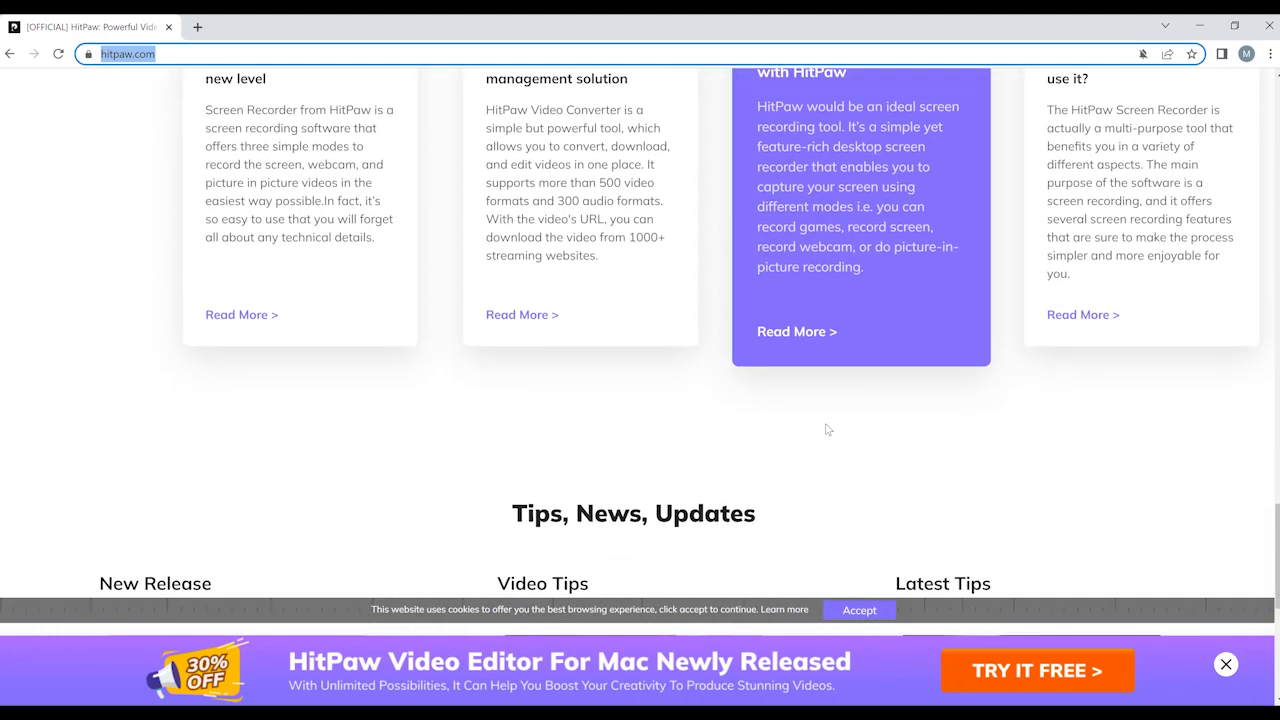
scroll(down, 3)
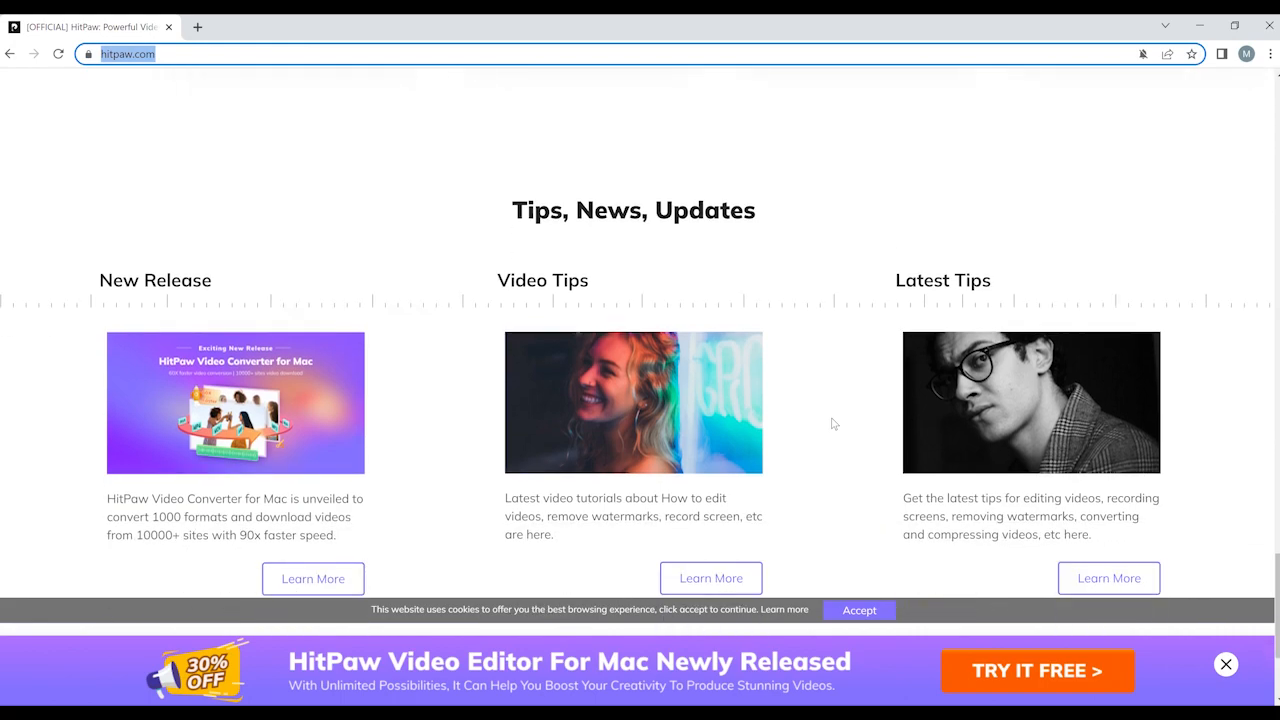
scroll(down, 3)
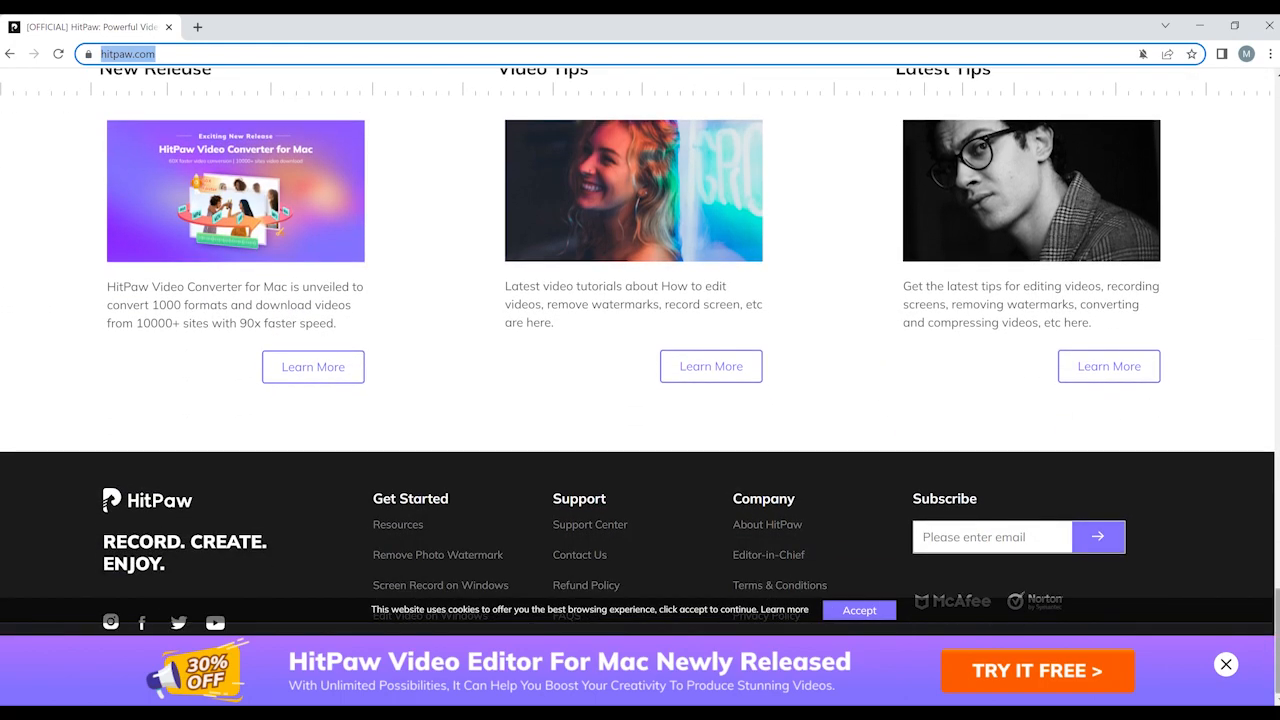
scroll(up, 3)
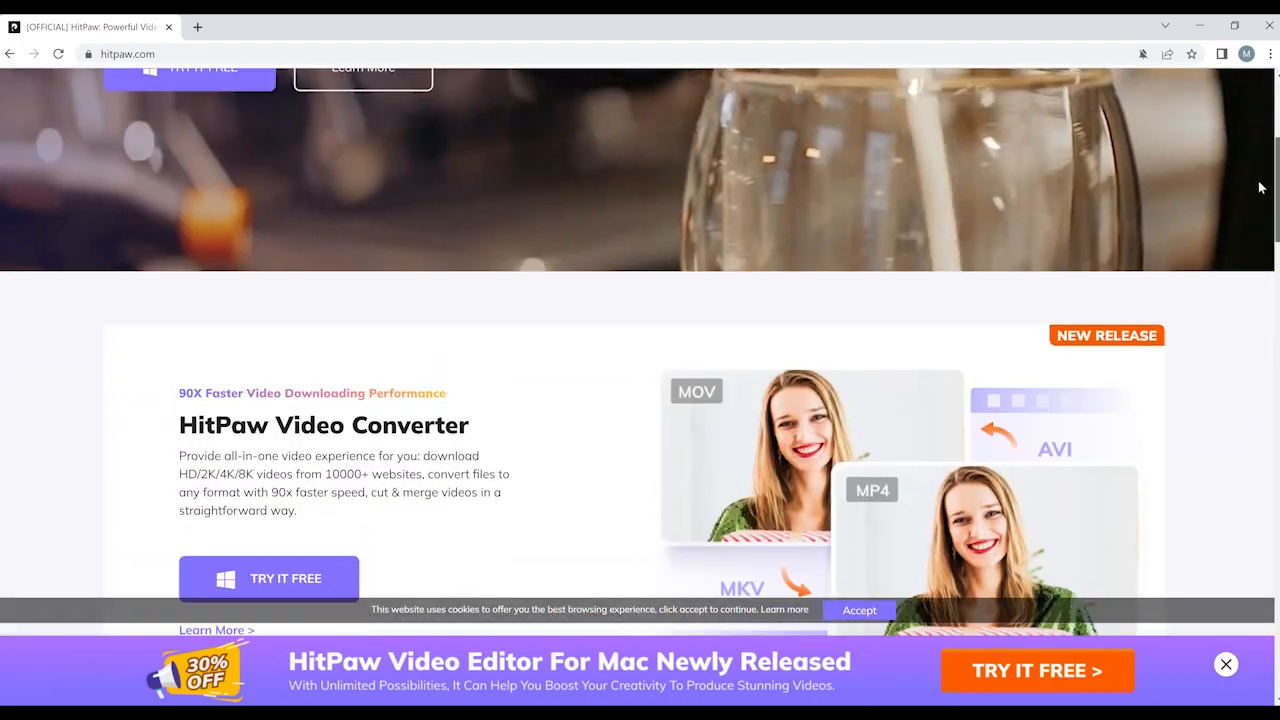
scroll(down, 3)
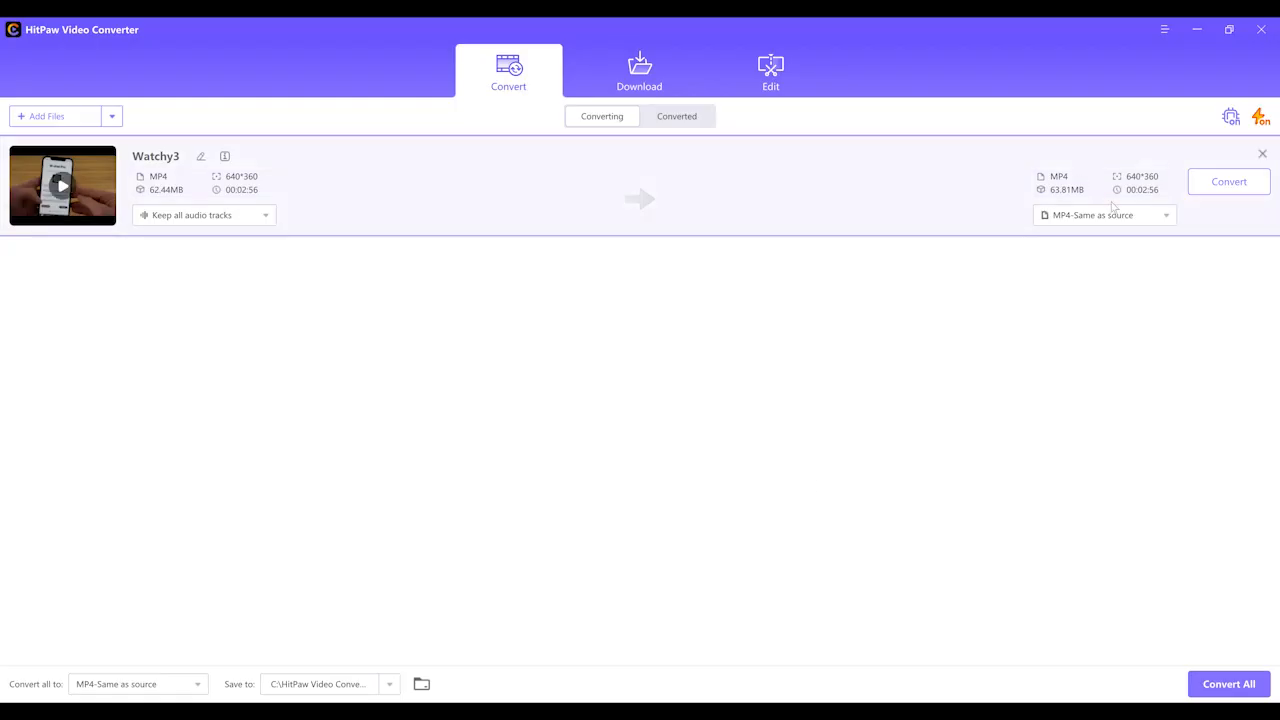
- Set the Watchy3 video's output format to MP3 High Quality 320 kbps from the Audio formats
click(1104, 214)
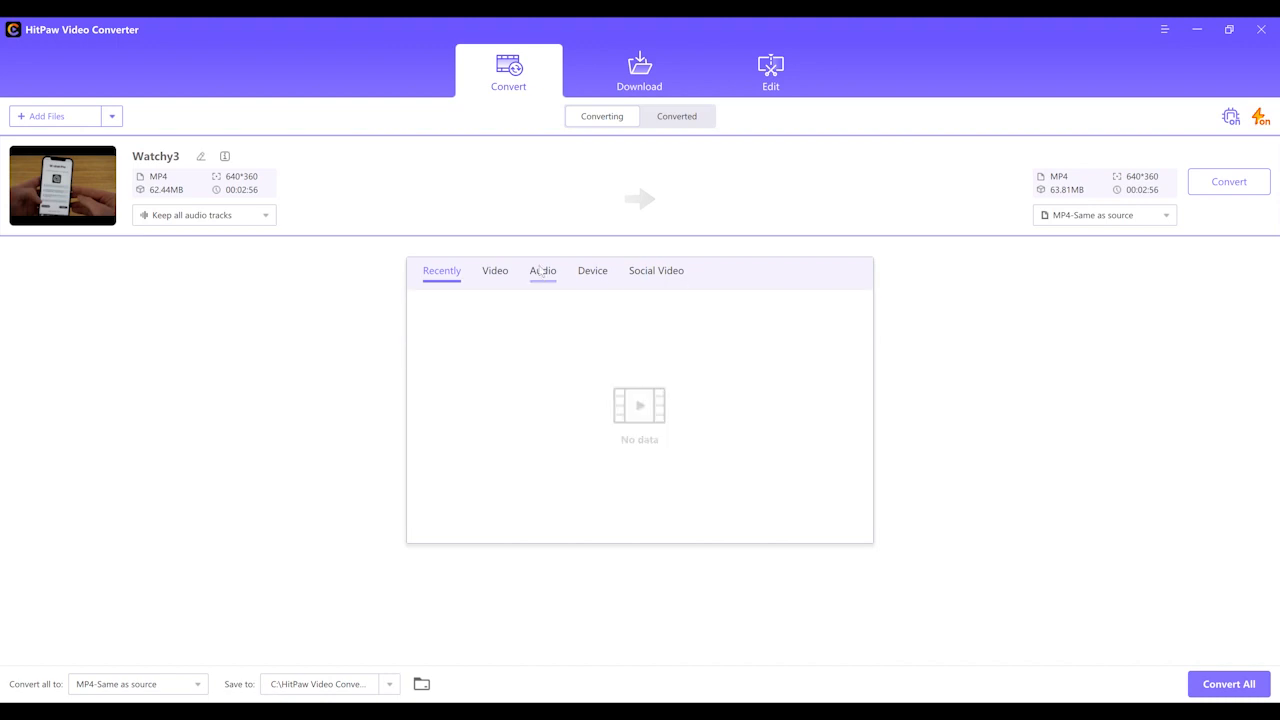
click(542, 270)
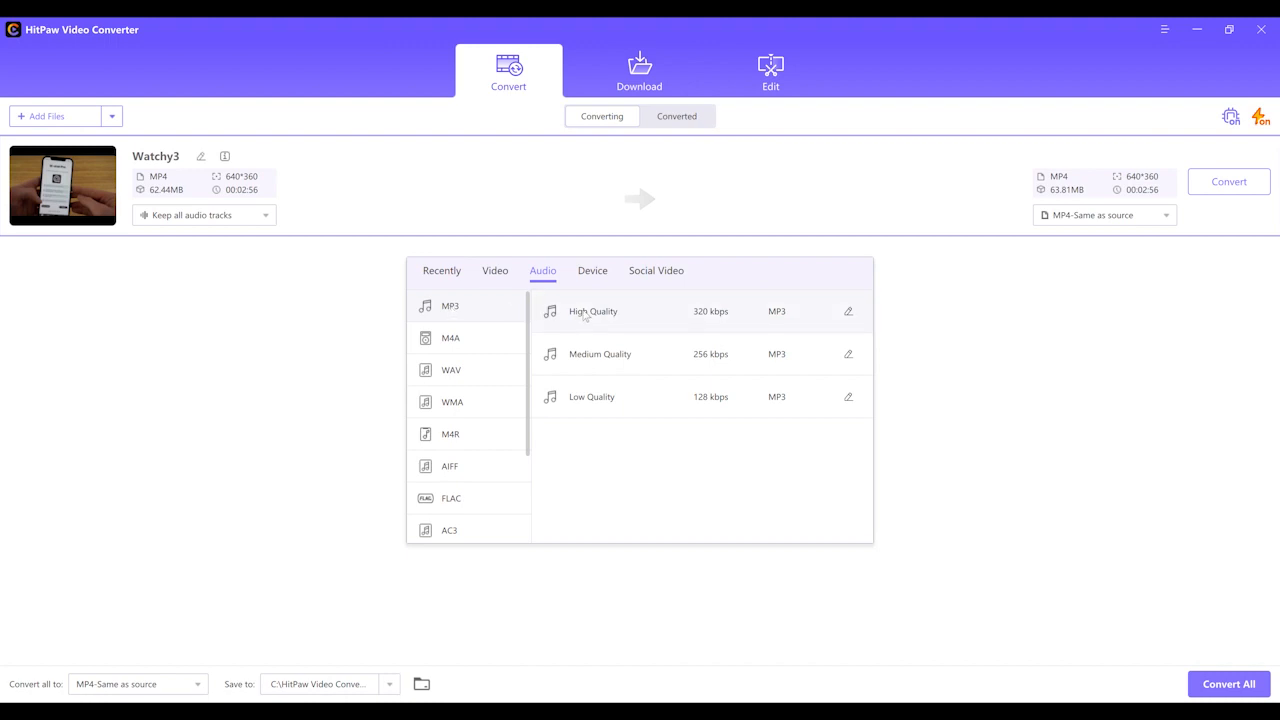
click(592, 312)
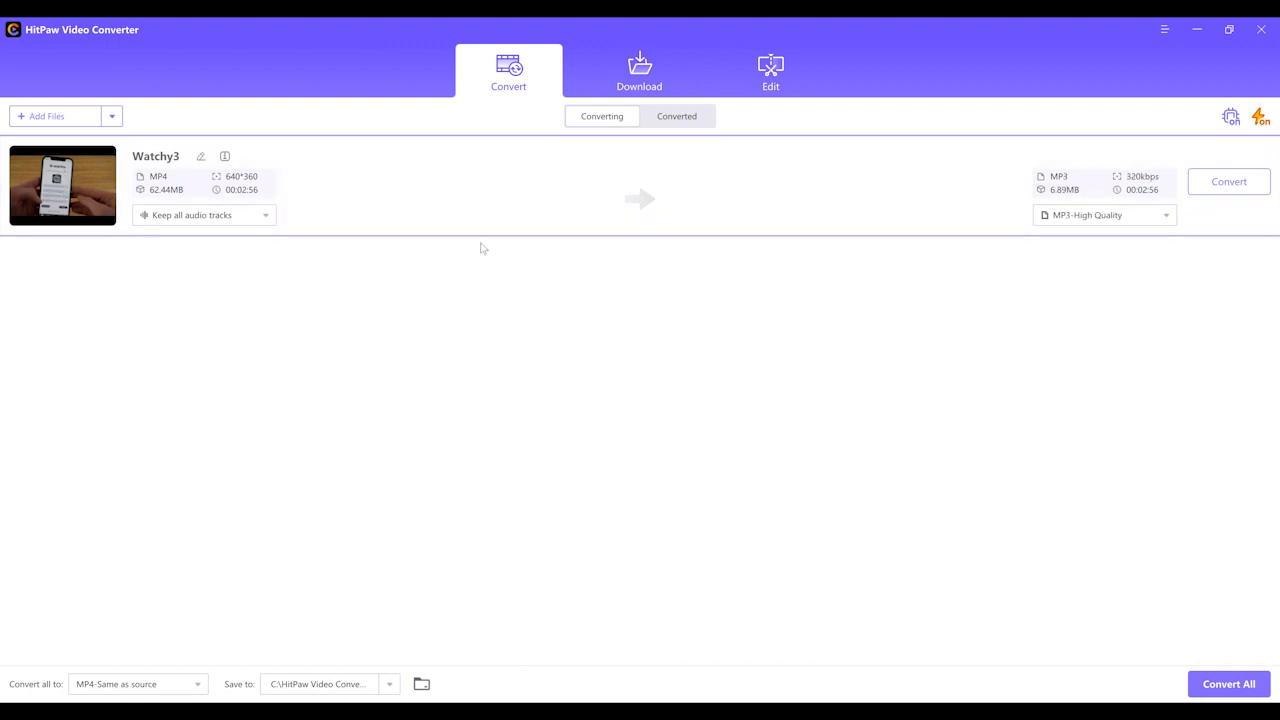
click(676, 116)
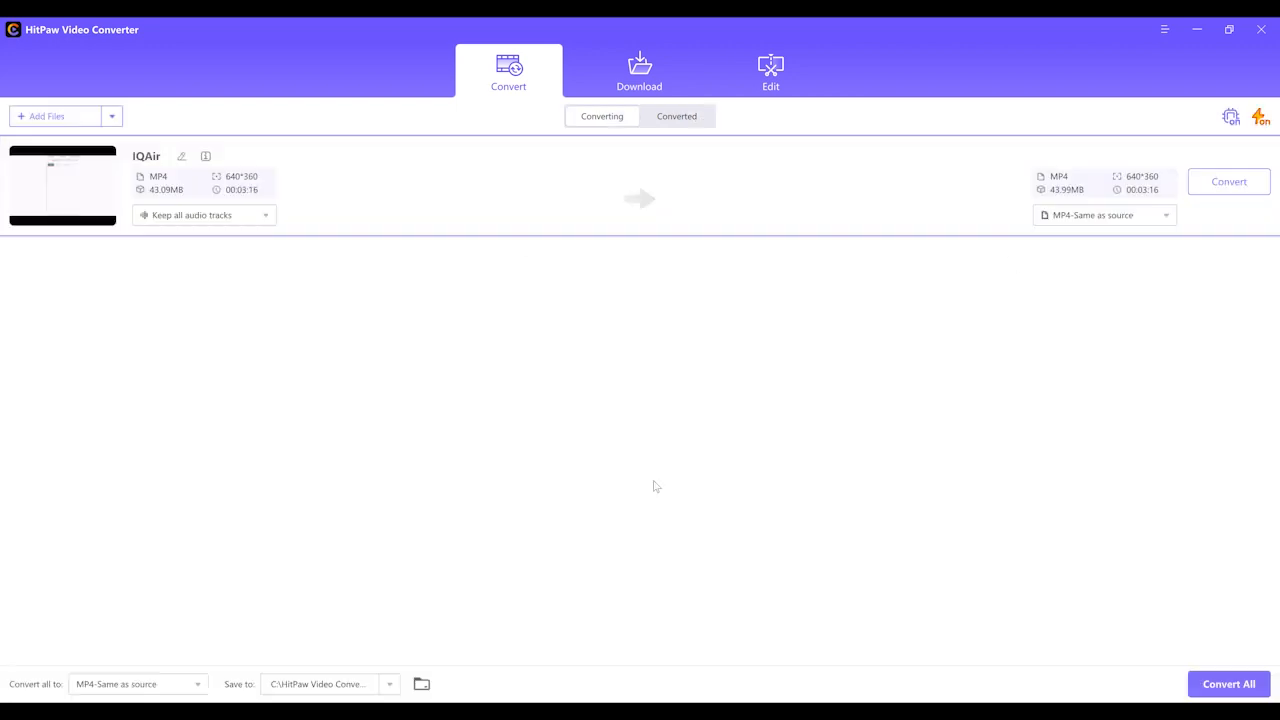
- Remove IQAir's audio track, set its output to MOV HD 1080P and start the conversion
click(204, 214)
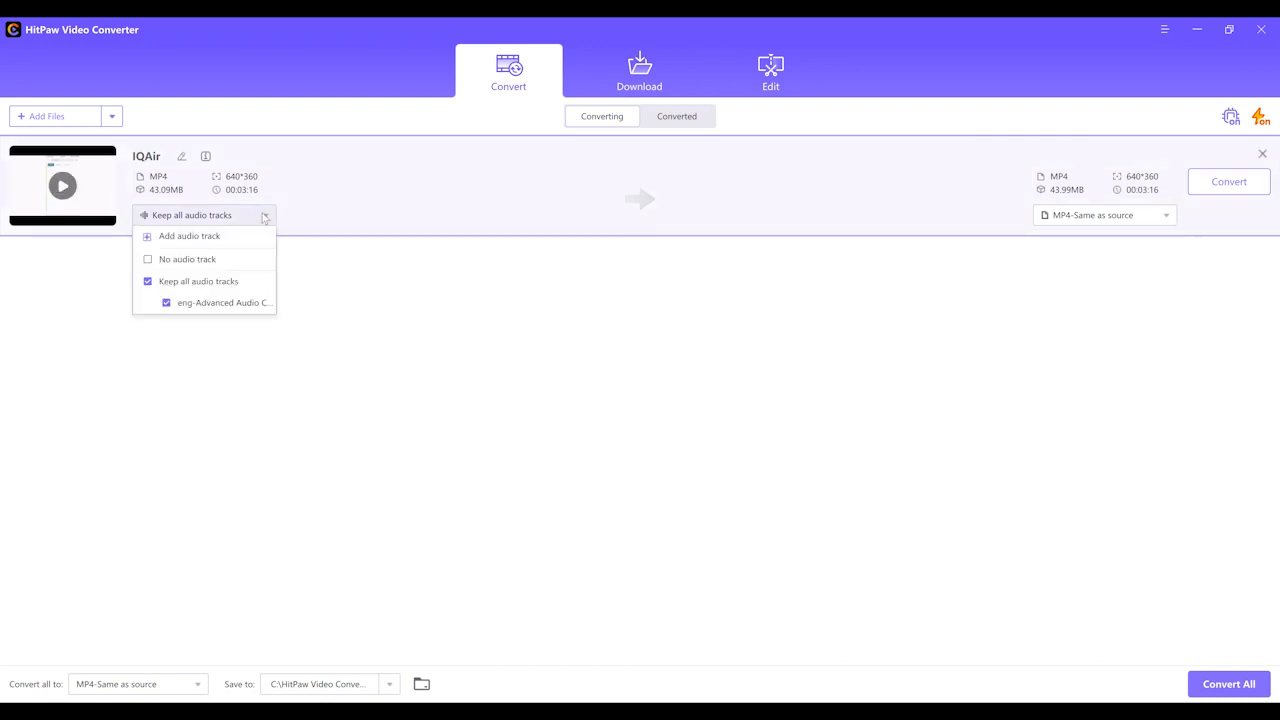
click(188, 260)
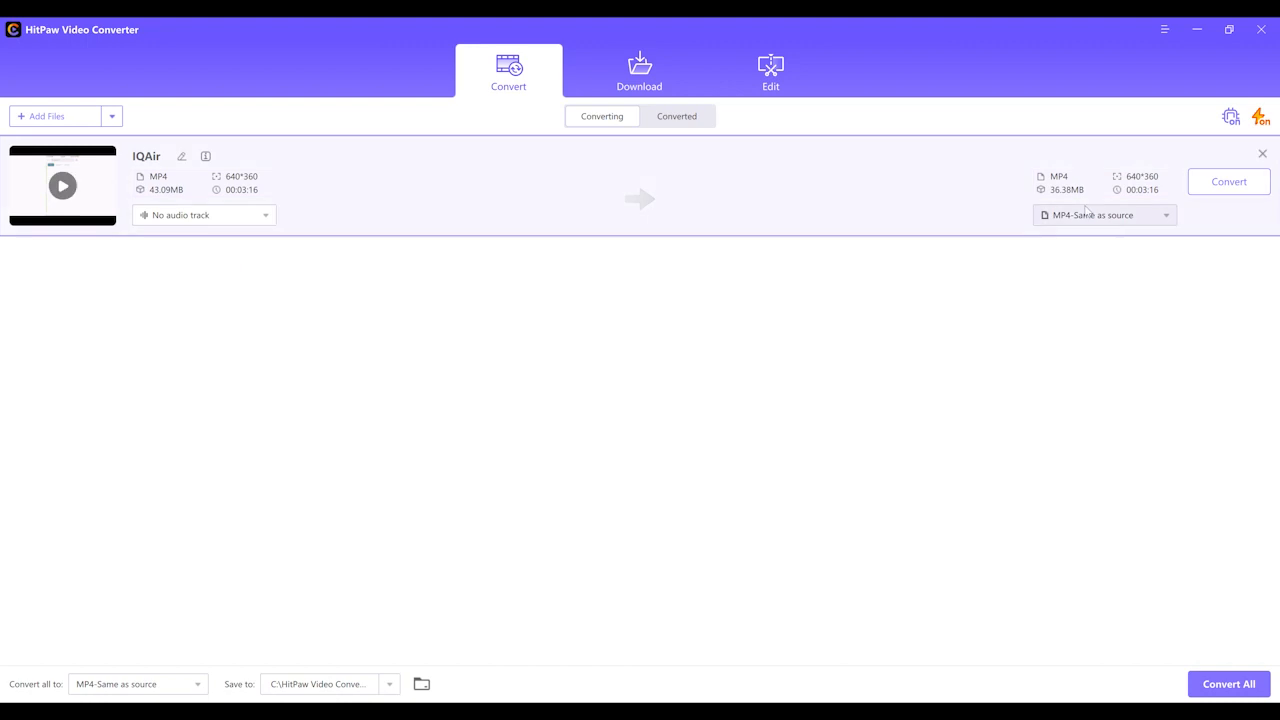
click(1100, 214)
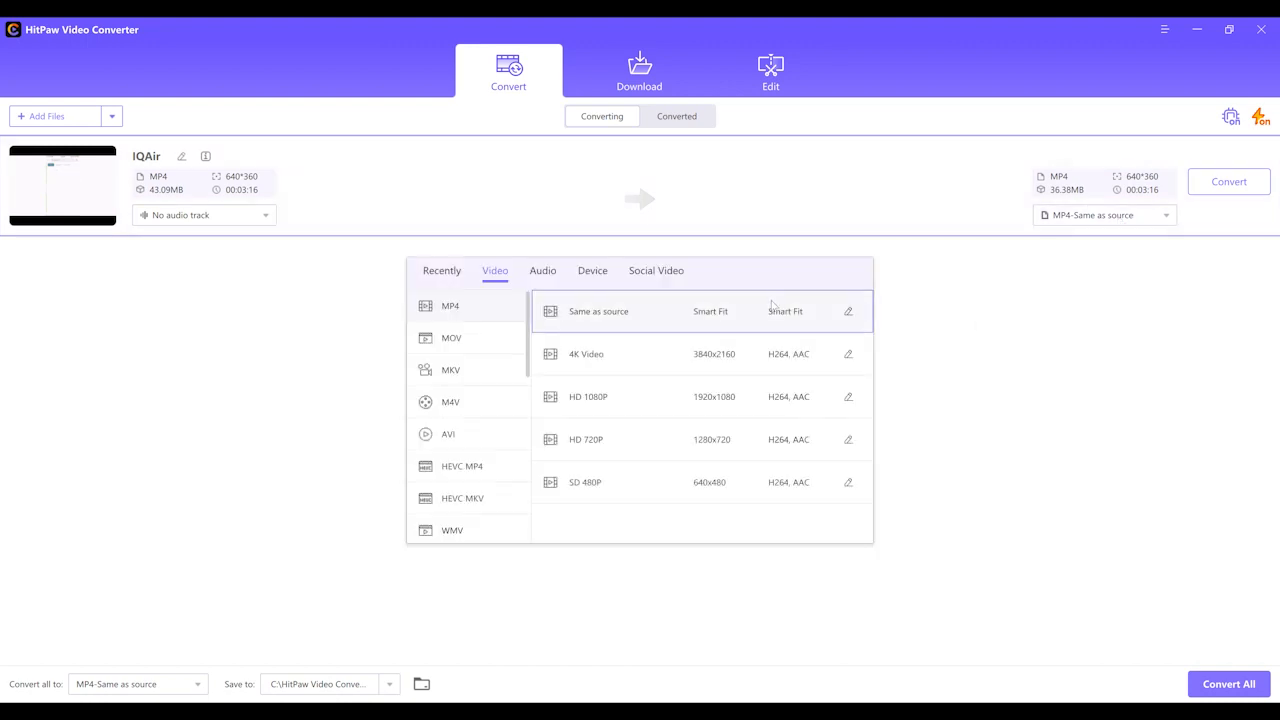
scroll(down, 3)
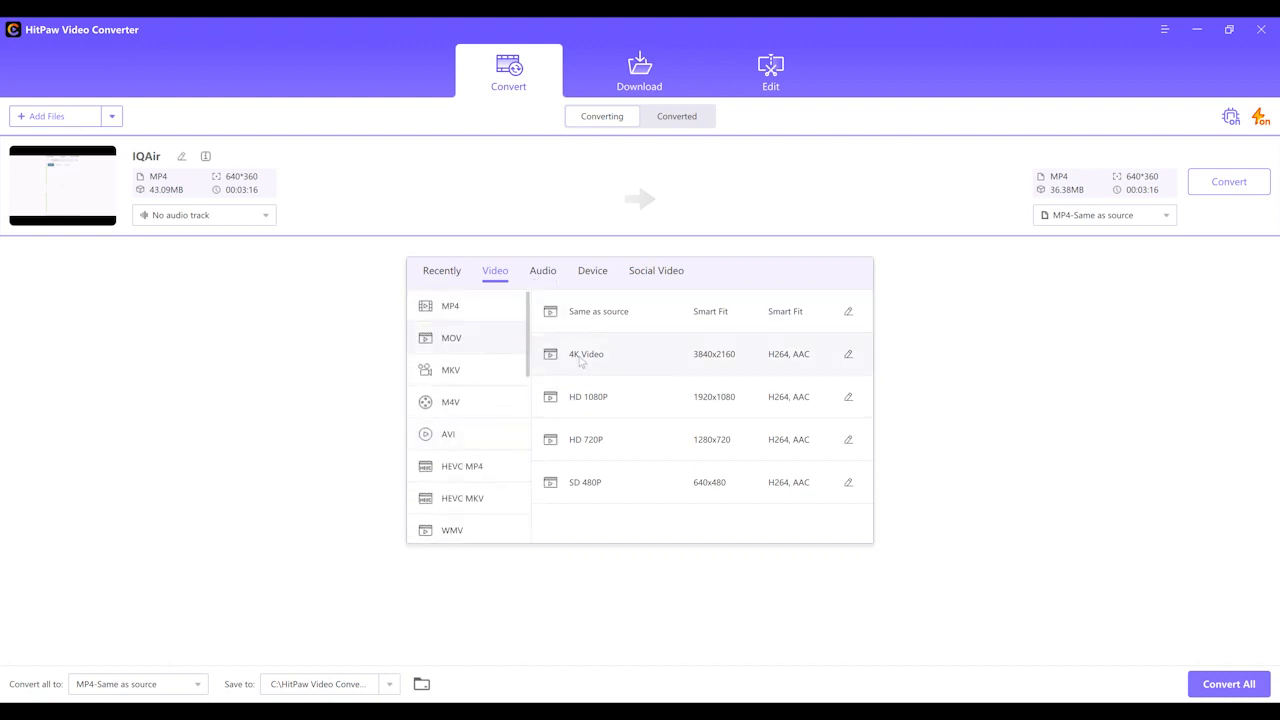
click(588, 396)
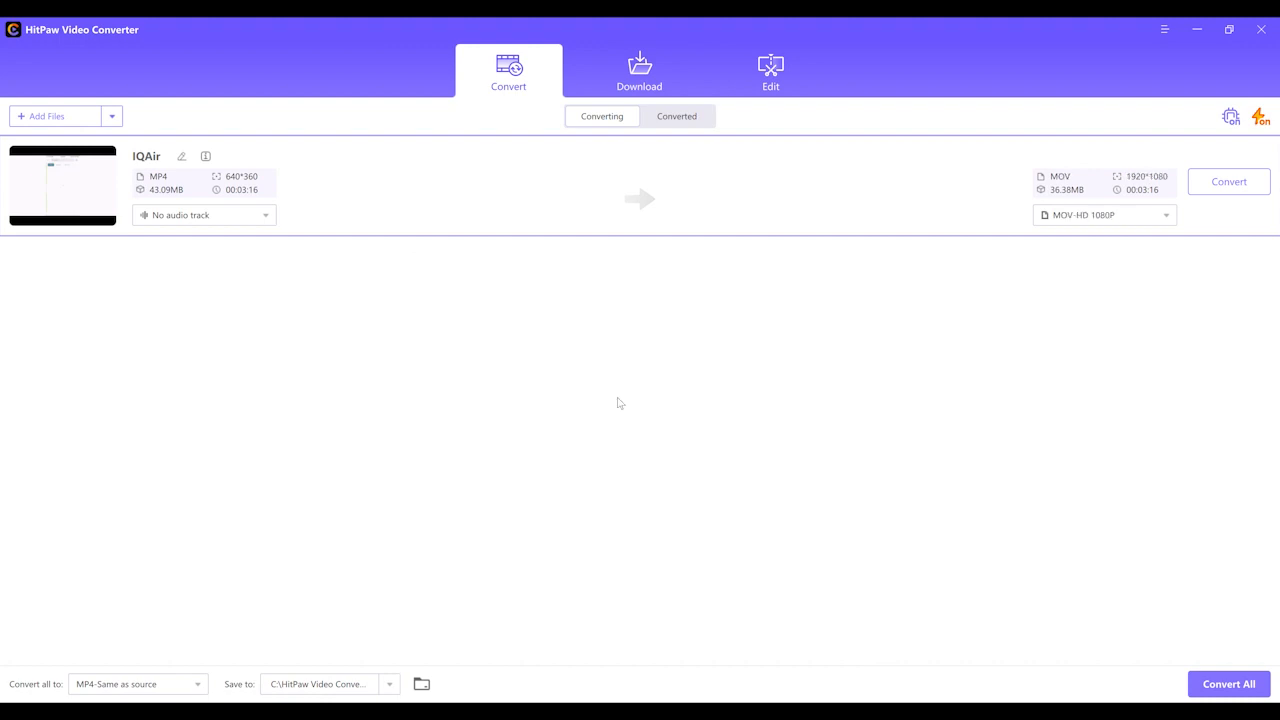
mouse_move(712, 334)
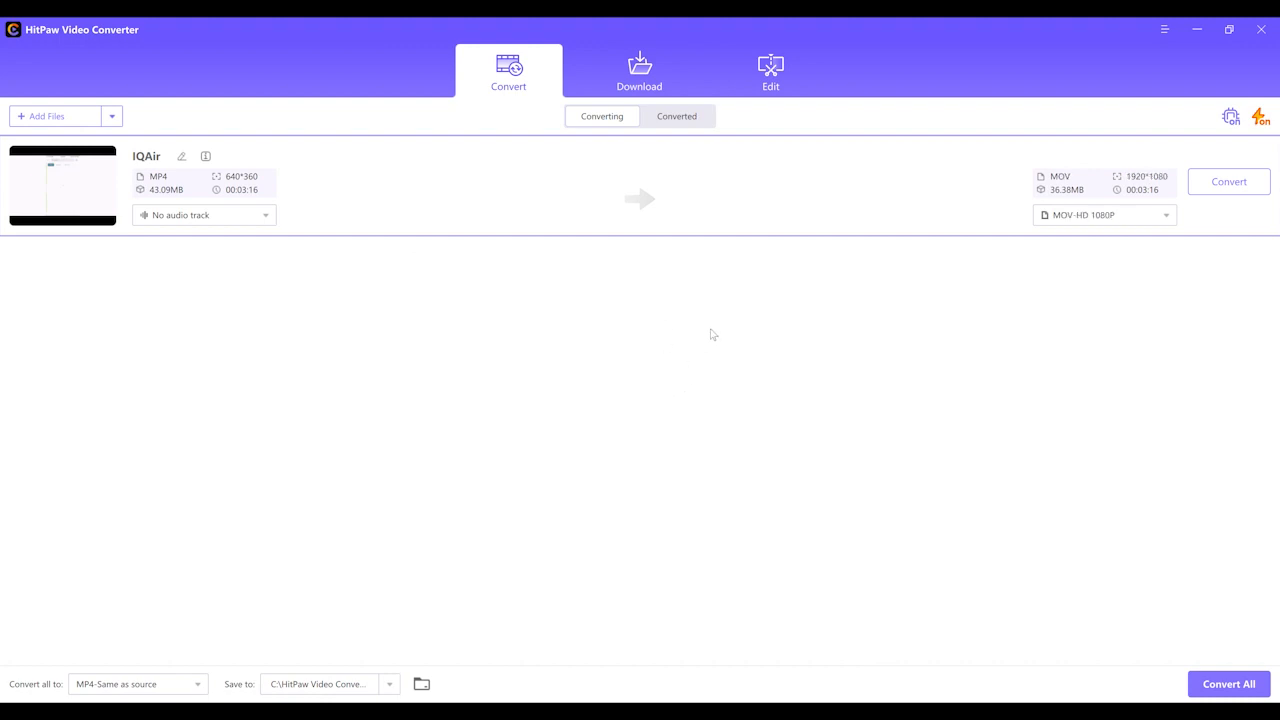
click(770, 72)
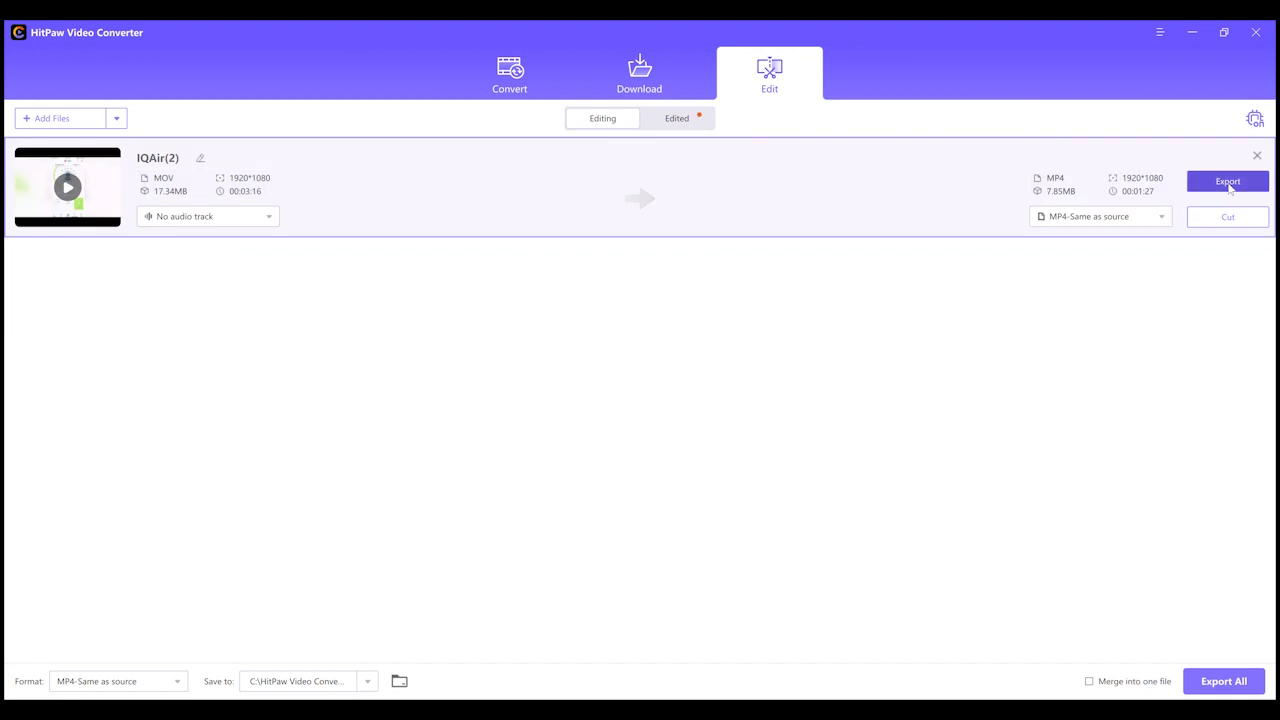
- Export the IQAir(2) clip as MP4 Same as source and move on to the Download tab
click(1228, 180)
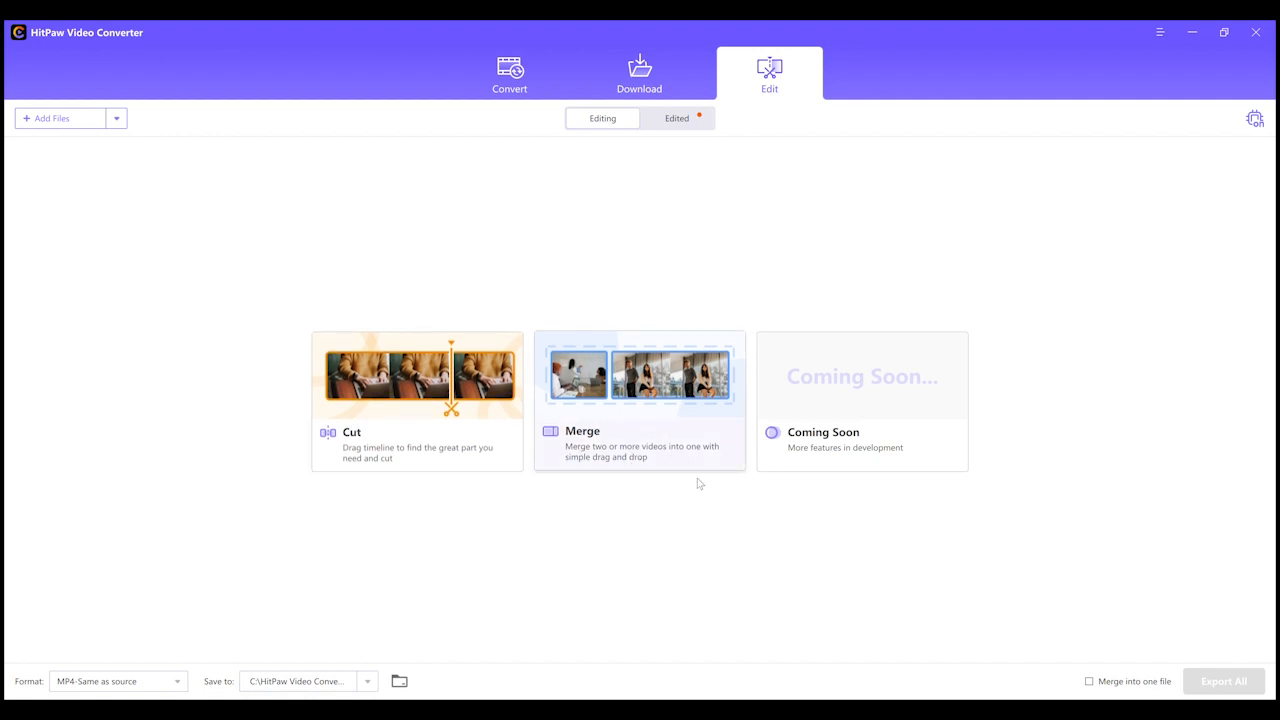
mouse_move(516, 252)
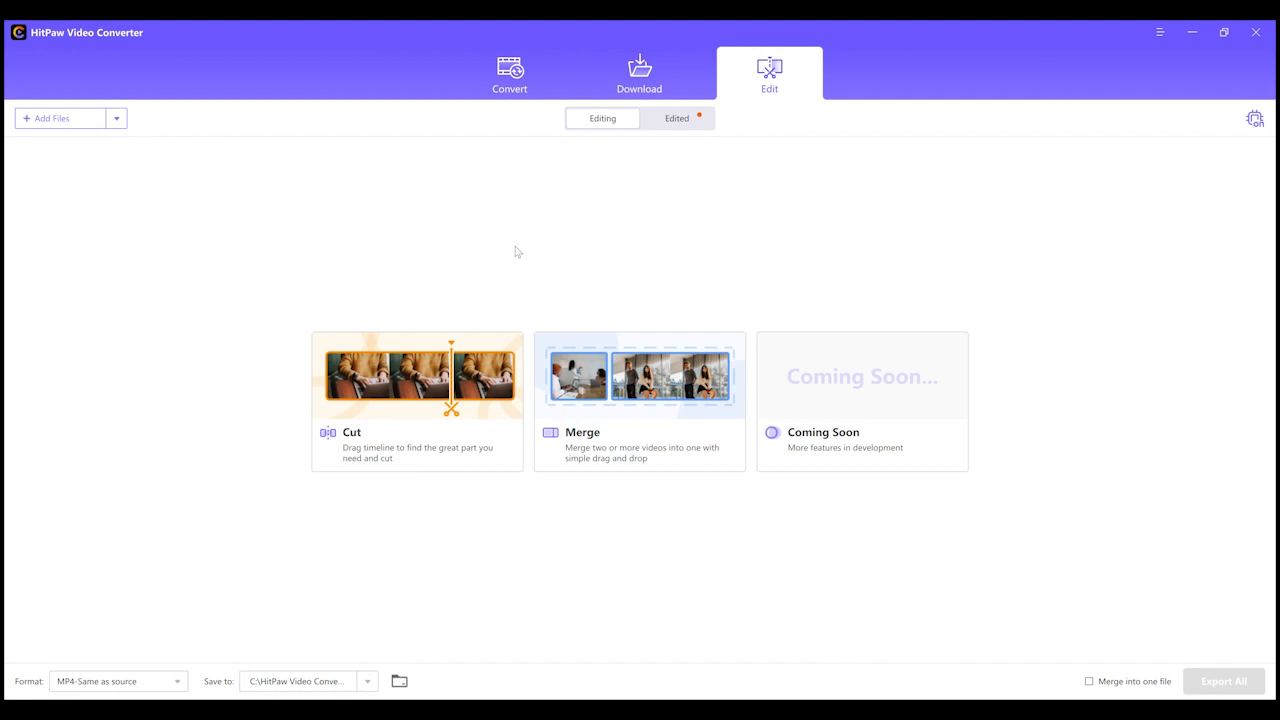
click(640, 72)
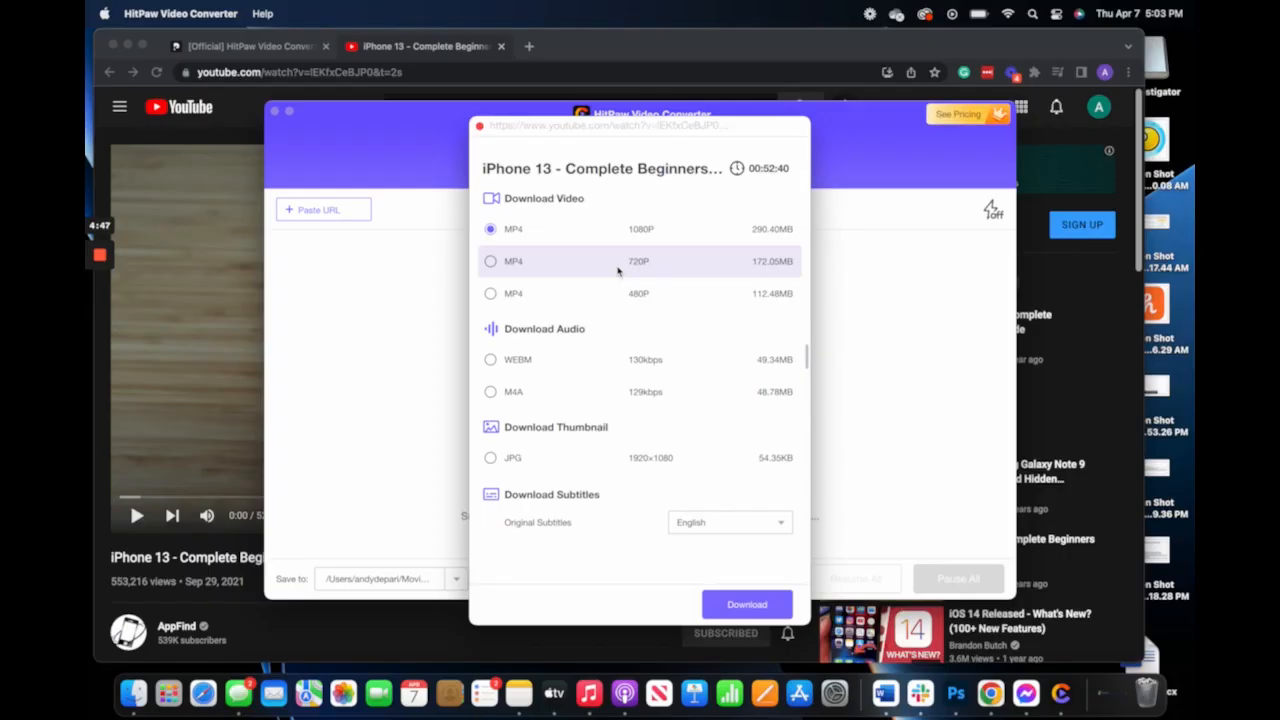
mouse_move(538, 270)
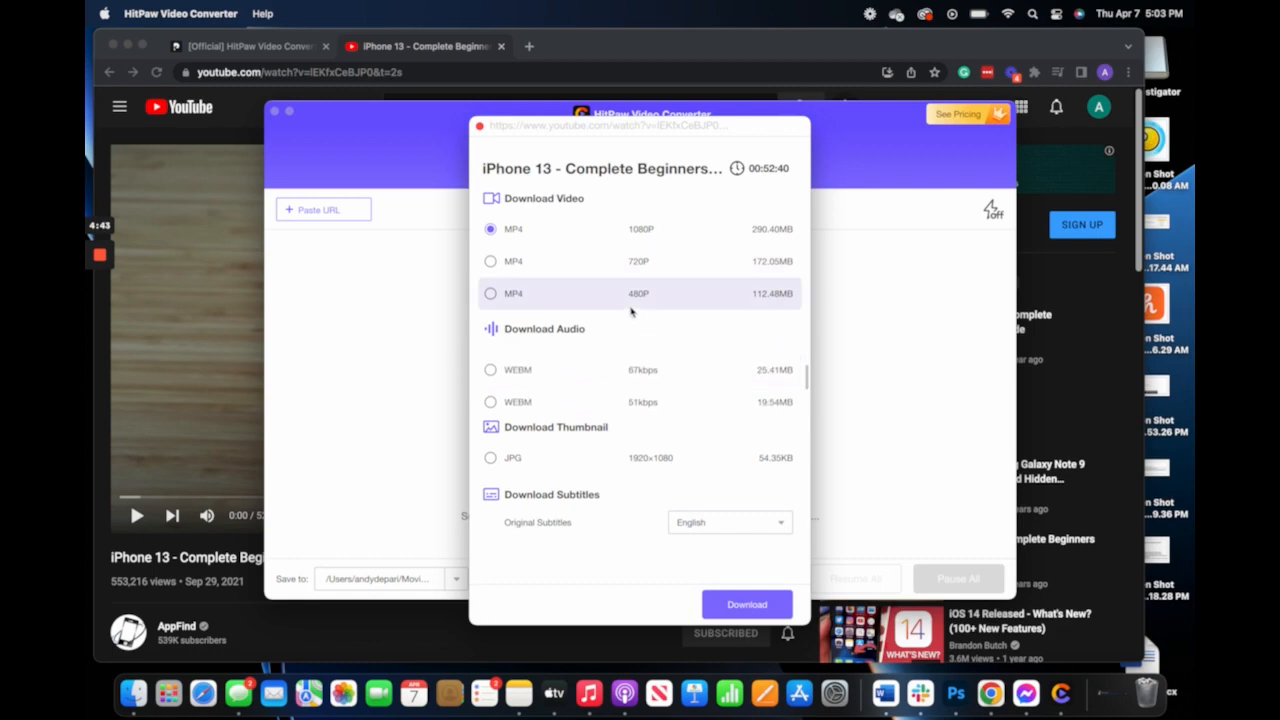
- Download the iPhone 13 video as 1080P MP4 and add it to the convert list
click(490, 228)
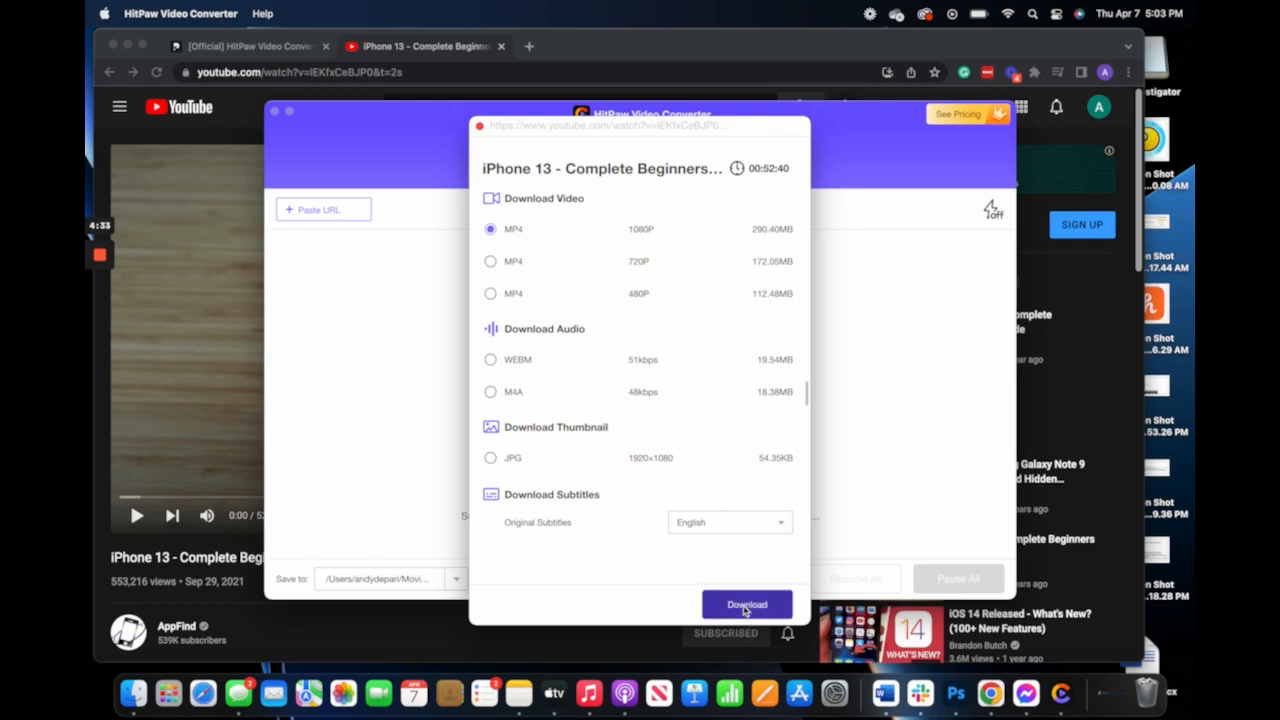
click(748, 604)
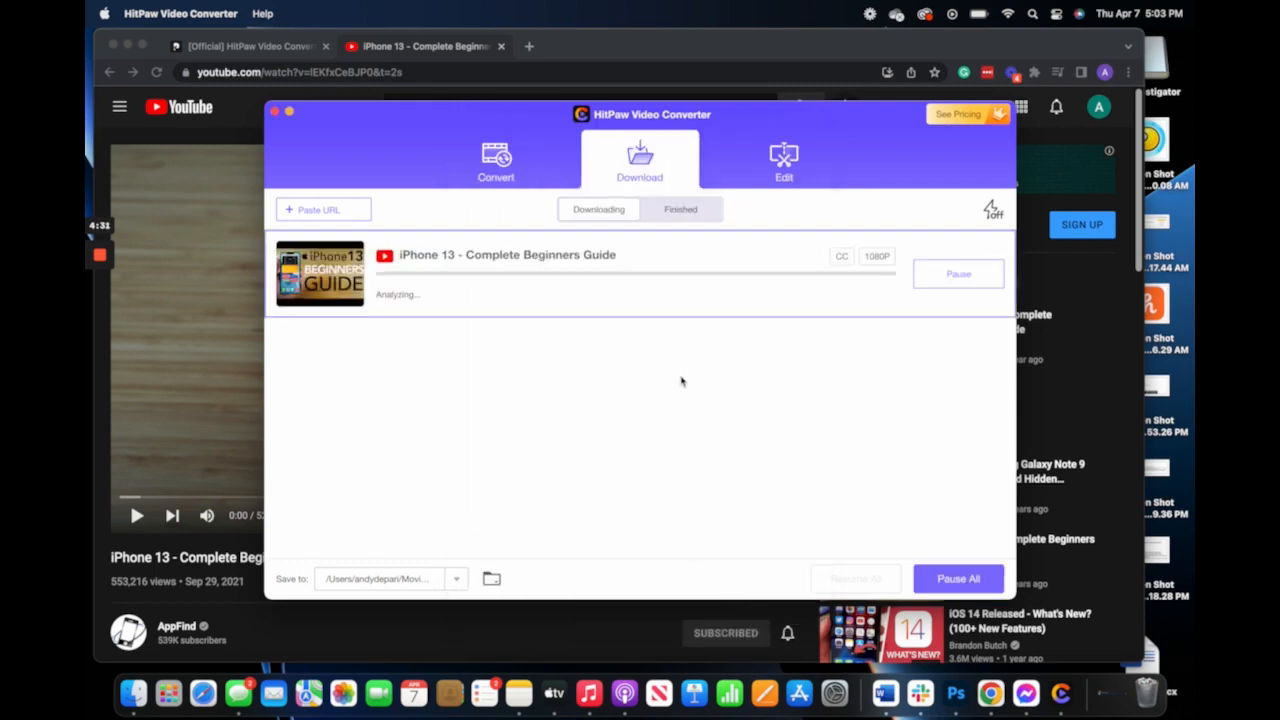
mouse_move(696, 356)
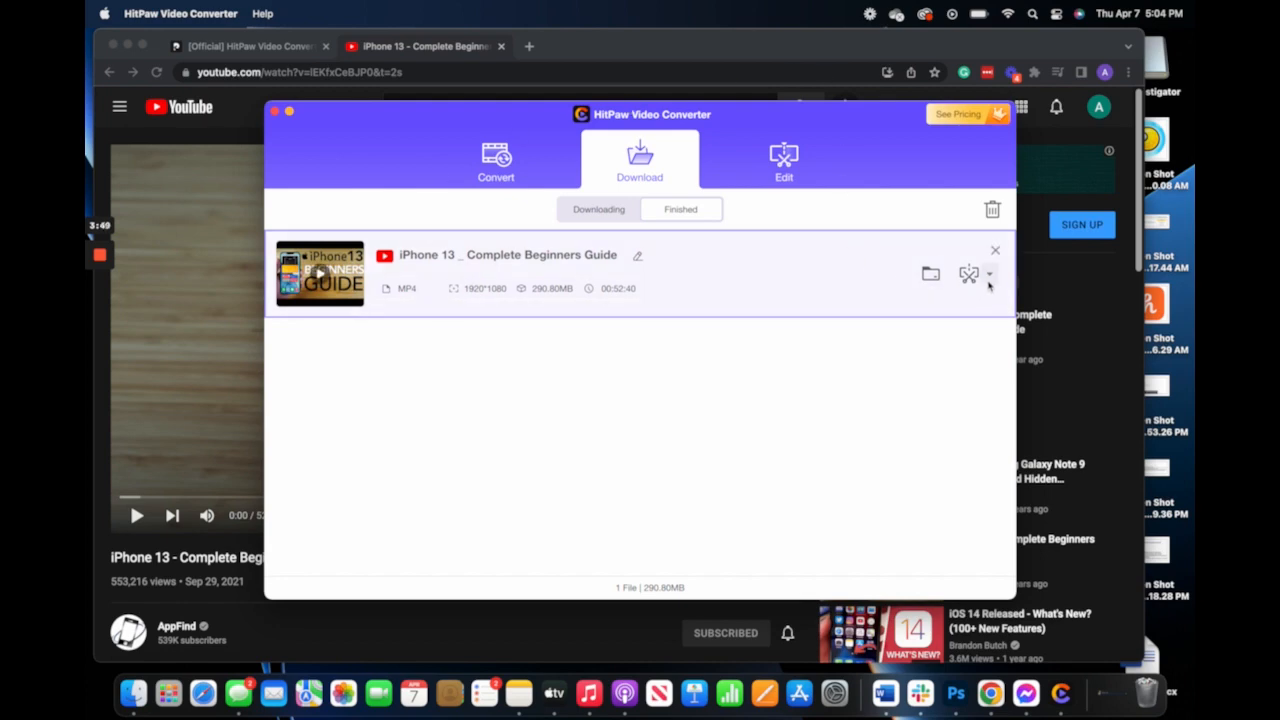
click(988, 272)
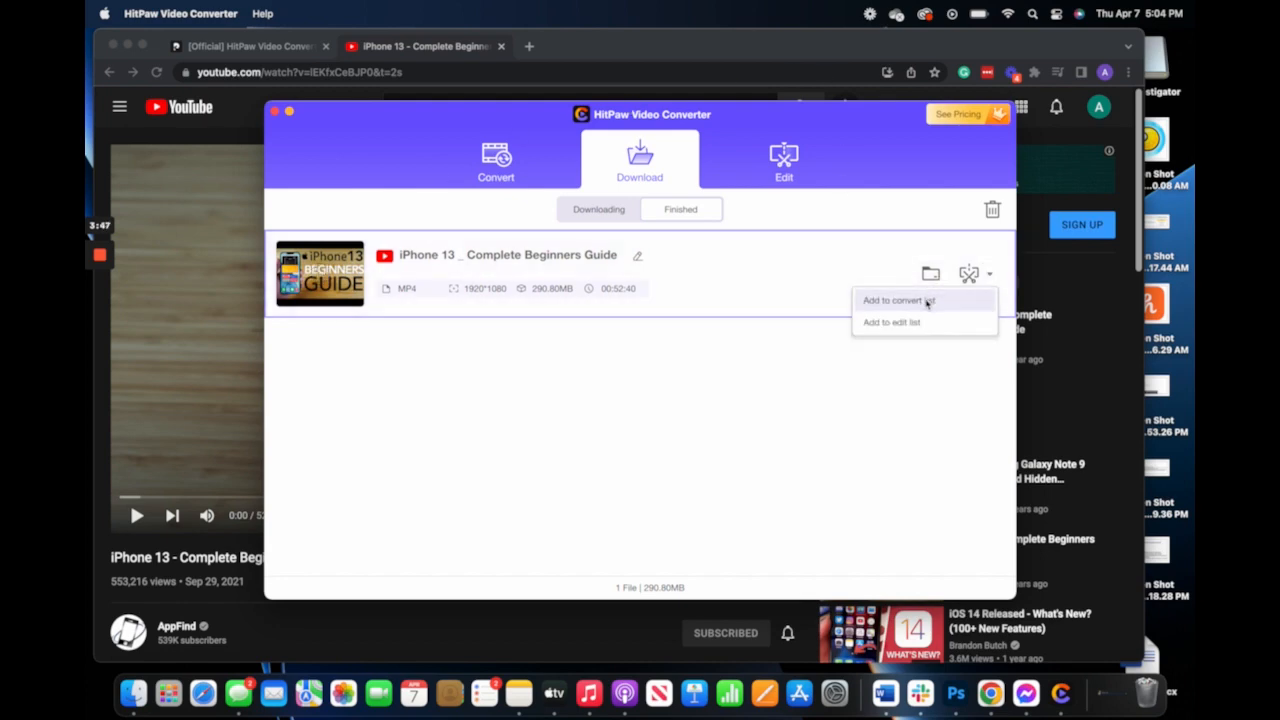
click(892, 300)
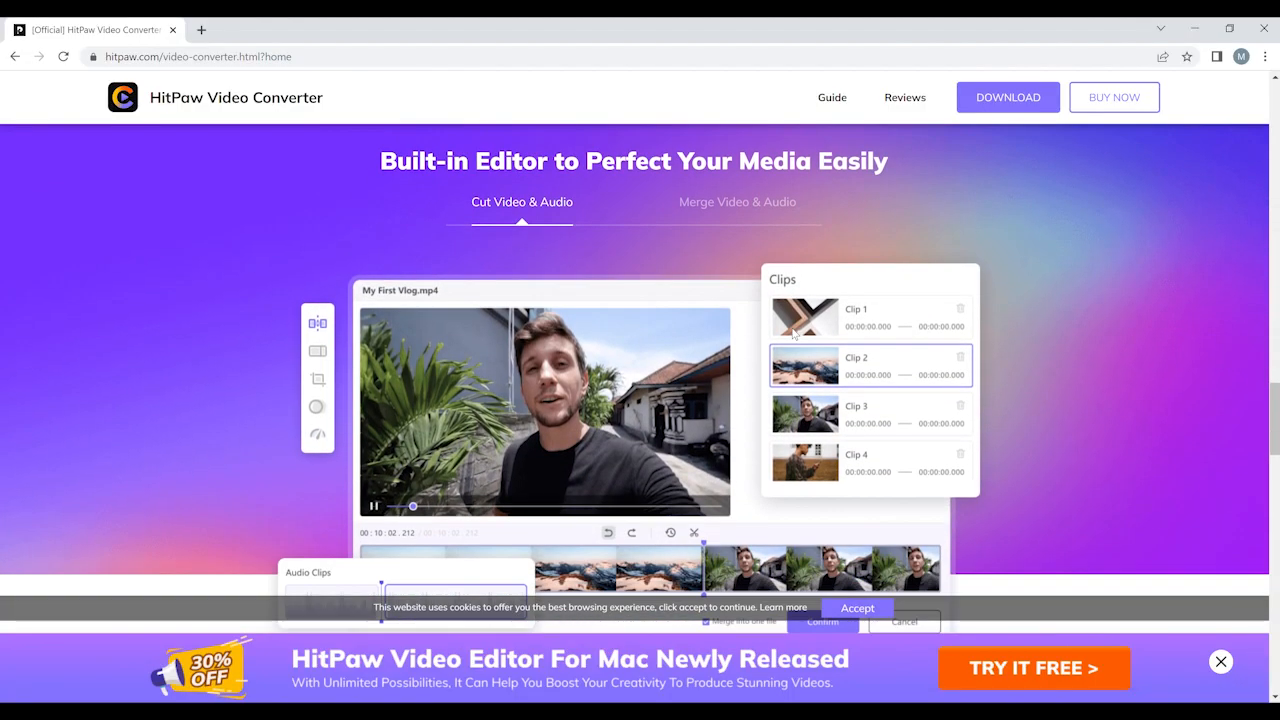
- Preview the Merge Video & Audio showcase, then return to Cut Video & Audio
click(736, 202)
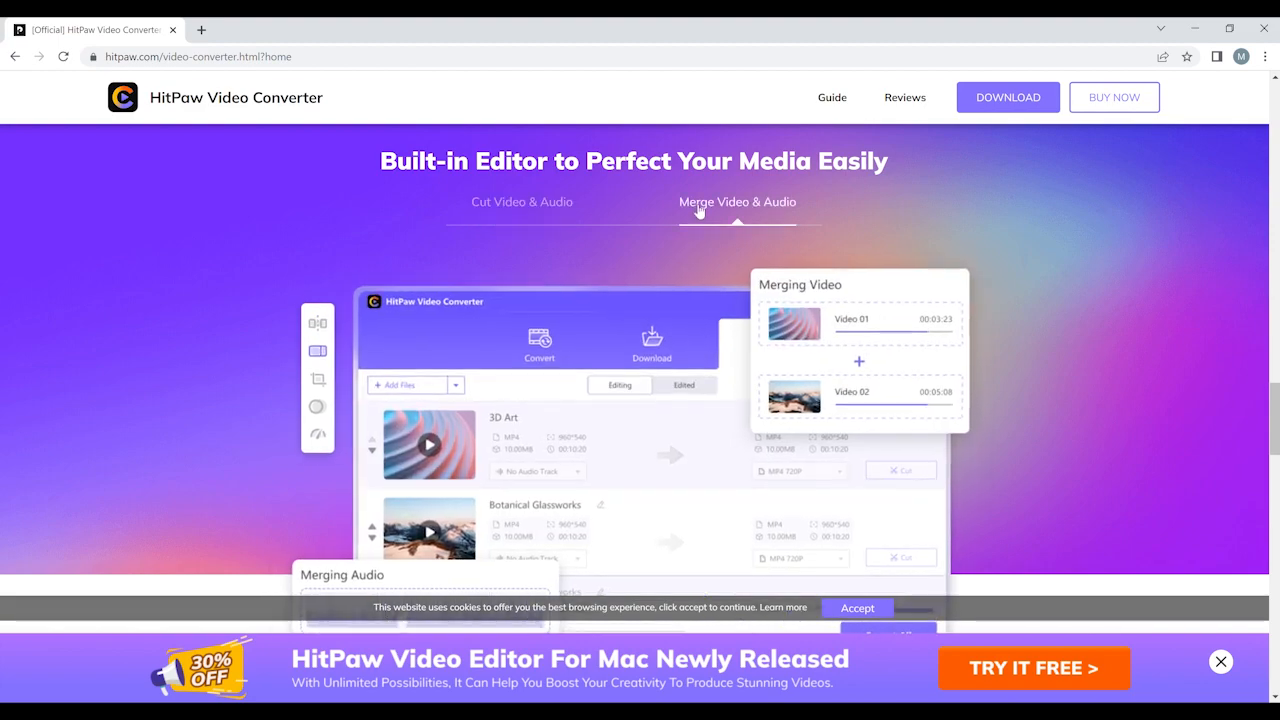
click(520, 200)
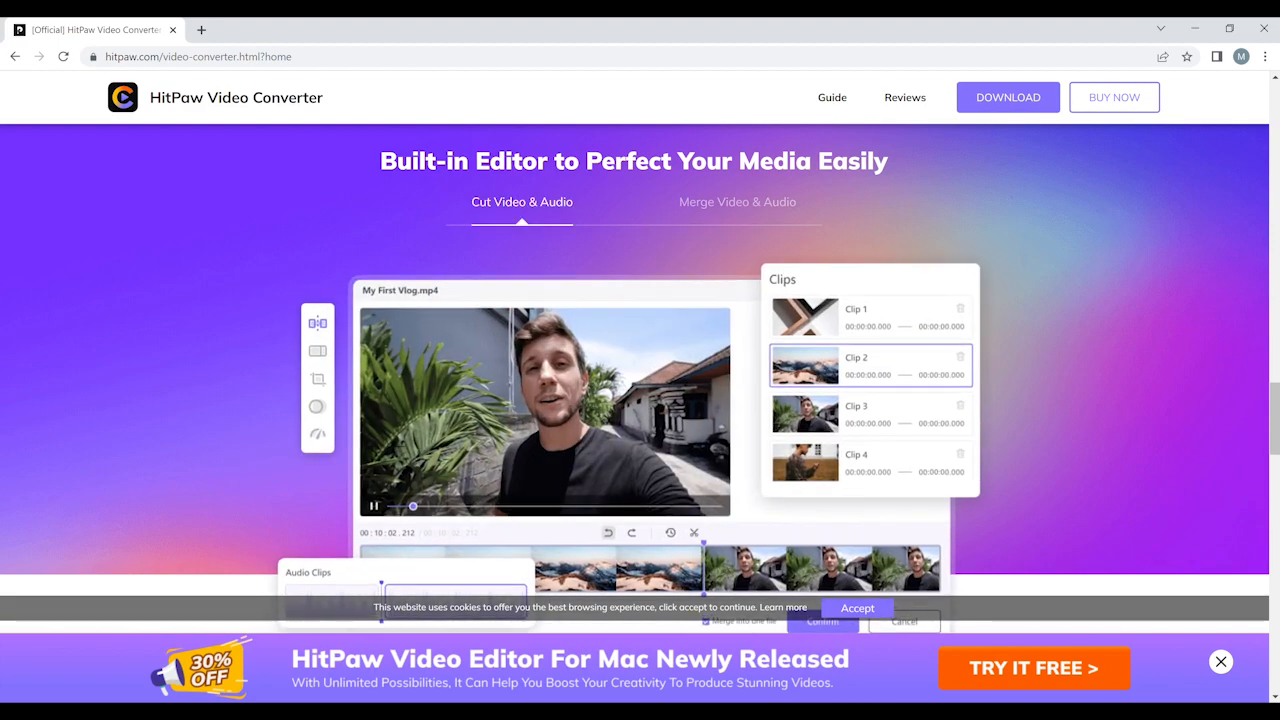
- Scroll past testimonials and tips down to the Ready to Start section and footer
scroll(down, 3)
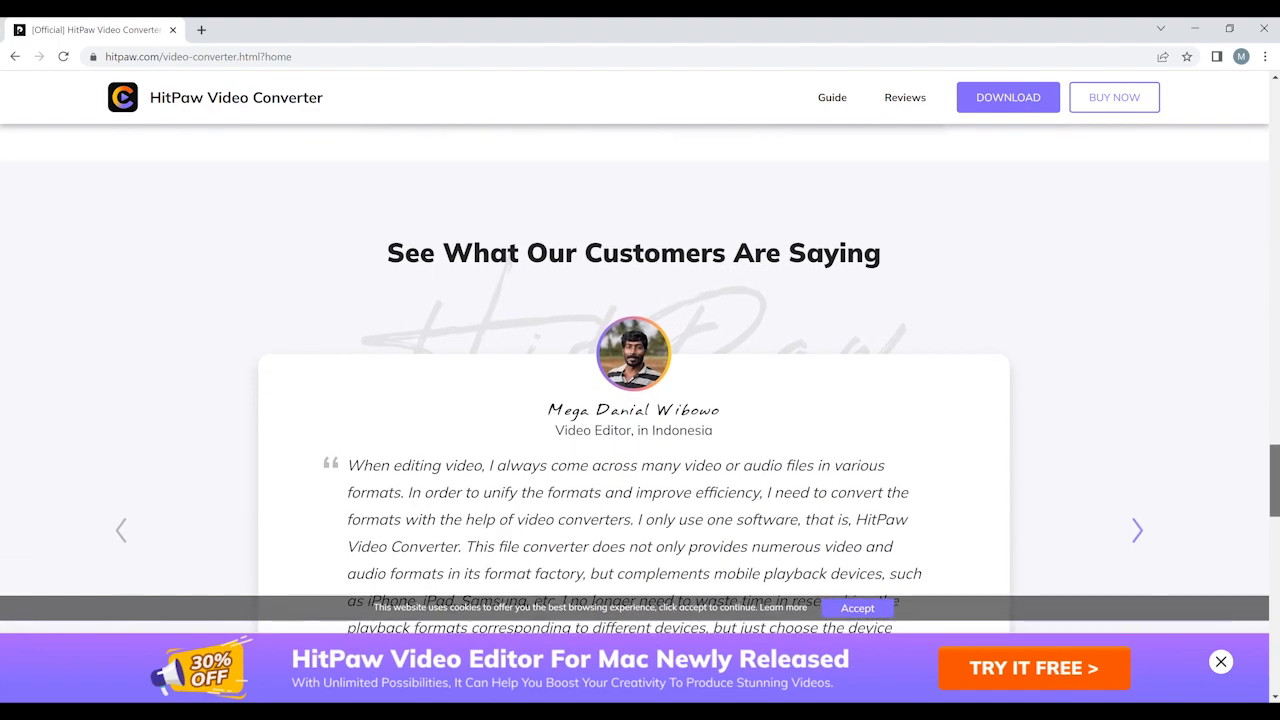
scroll(down, 3)
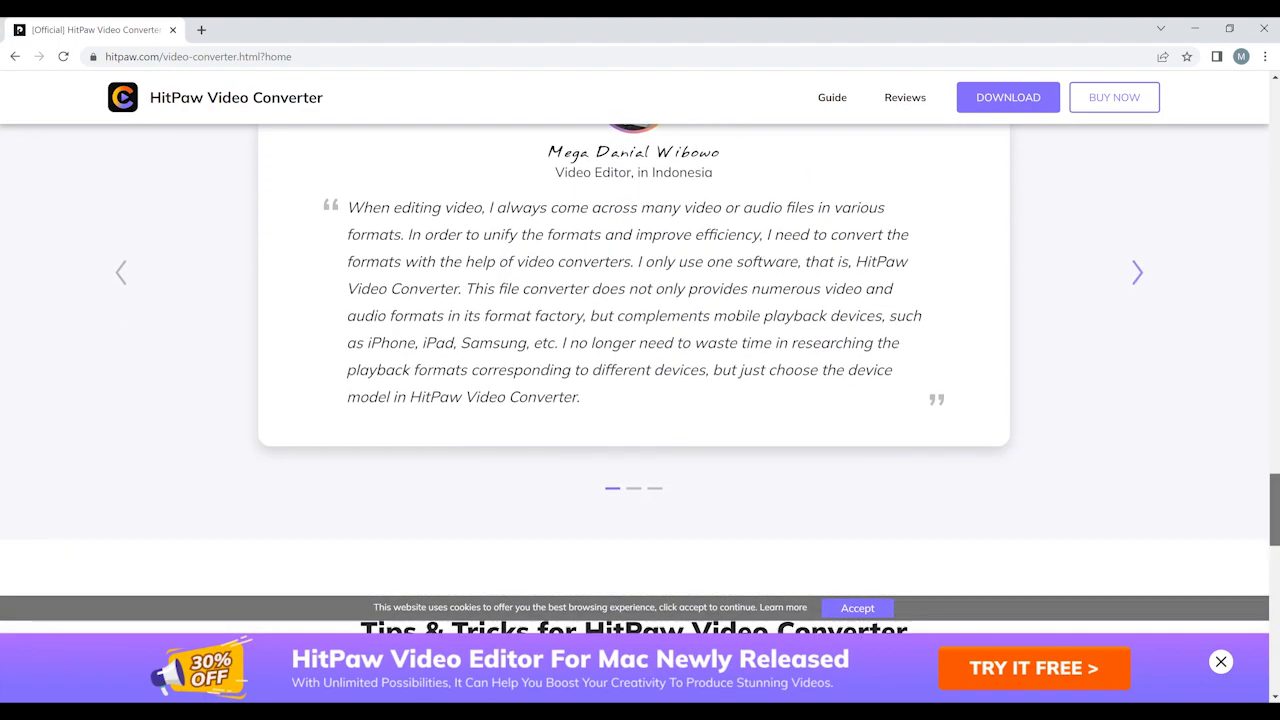
scroll(down, 3)
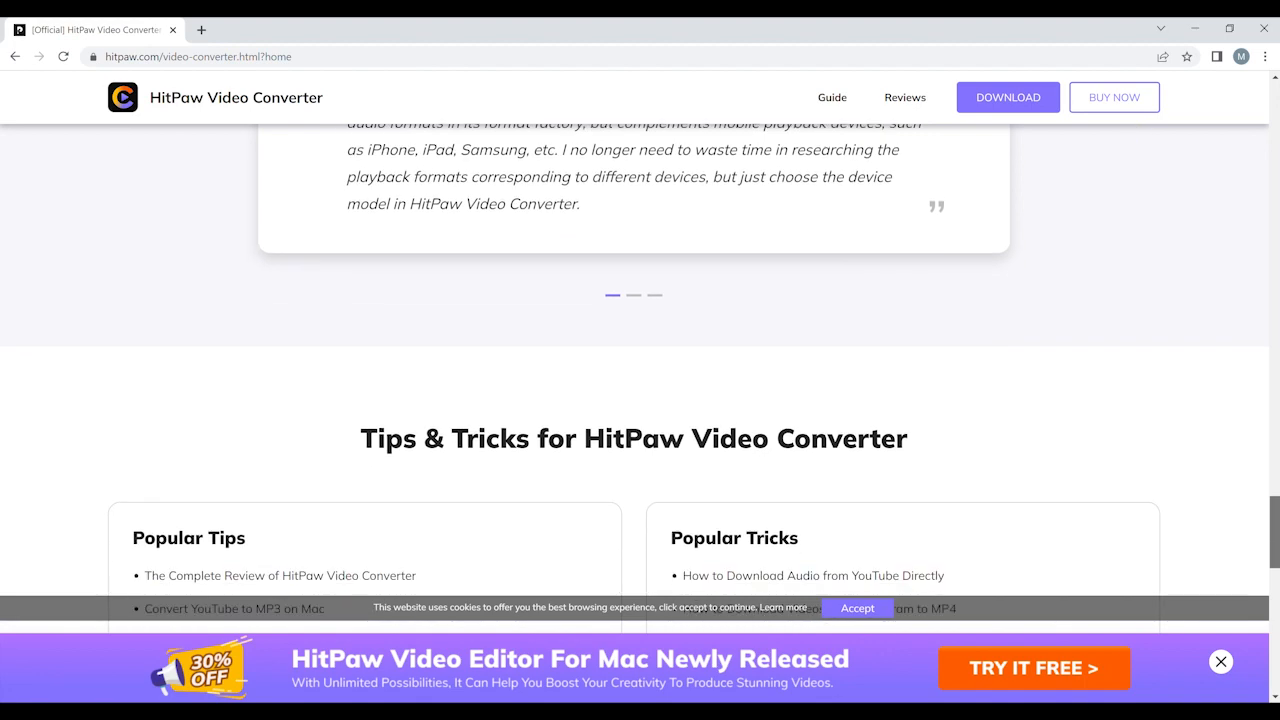
scroll(down, 3)
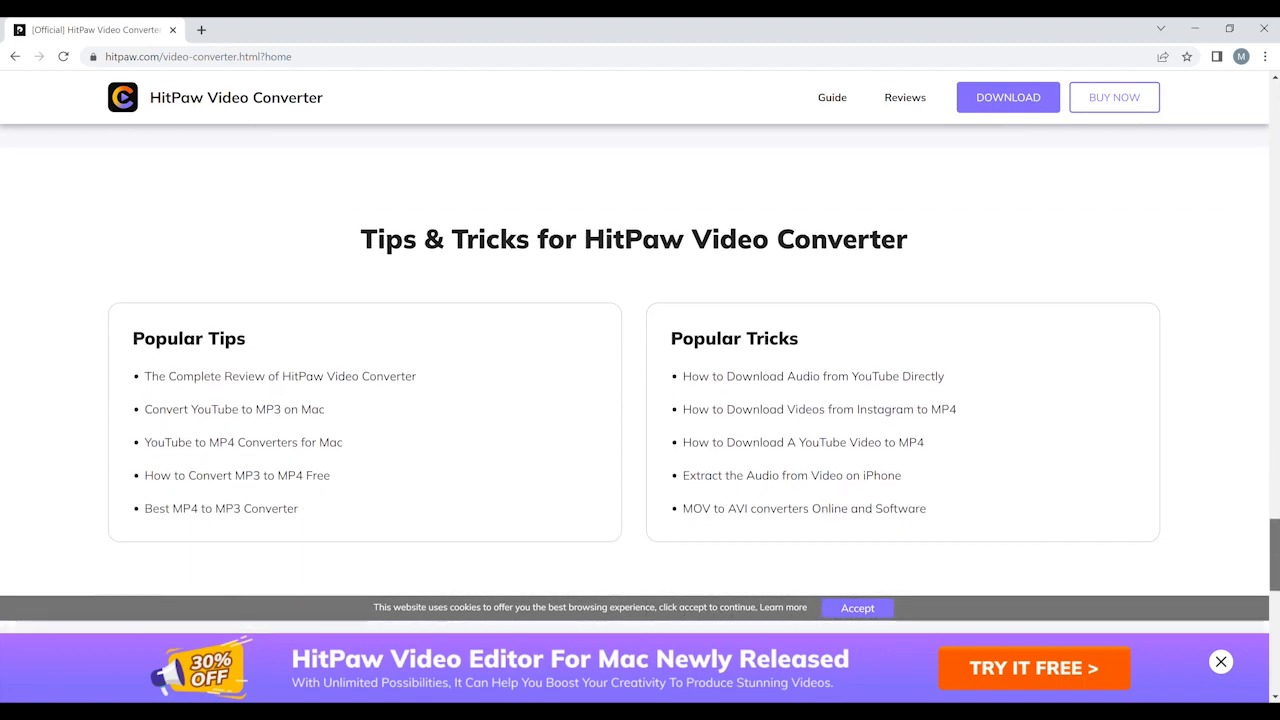
scroll(down, 3)
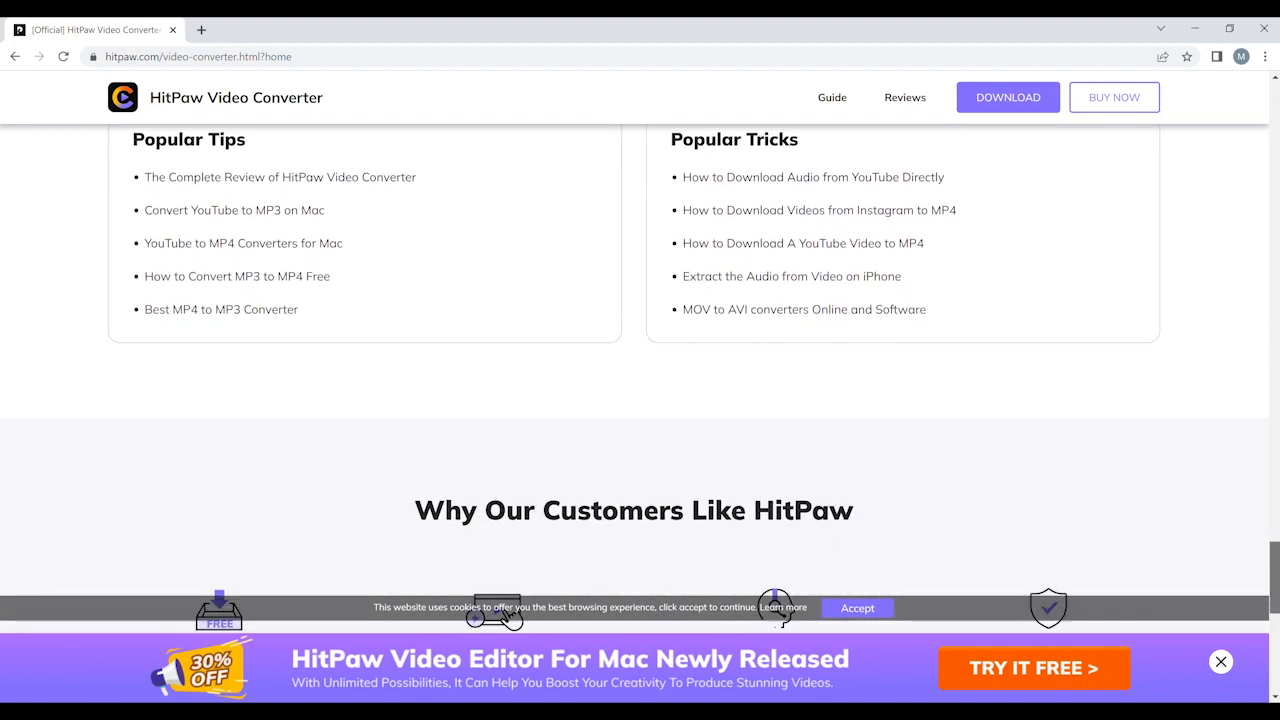
scroll(down, 3)
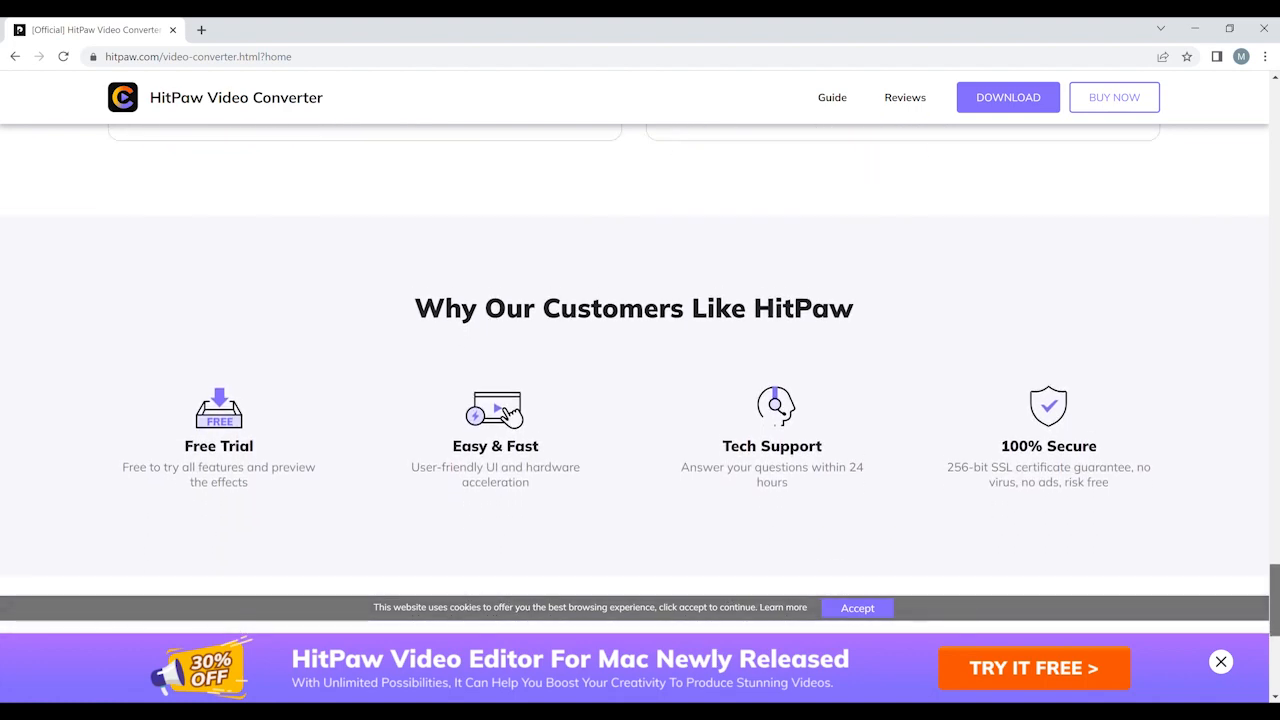
scroll(down, 3)
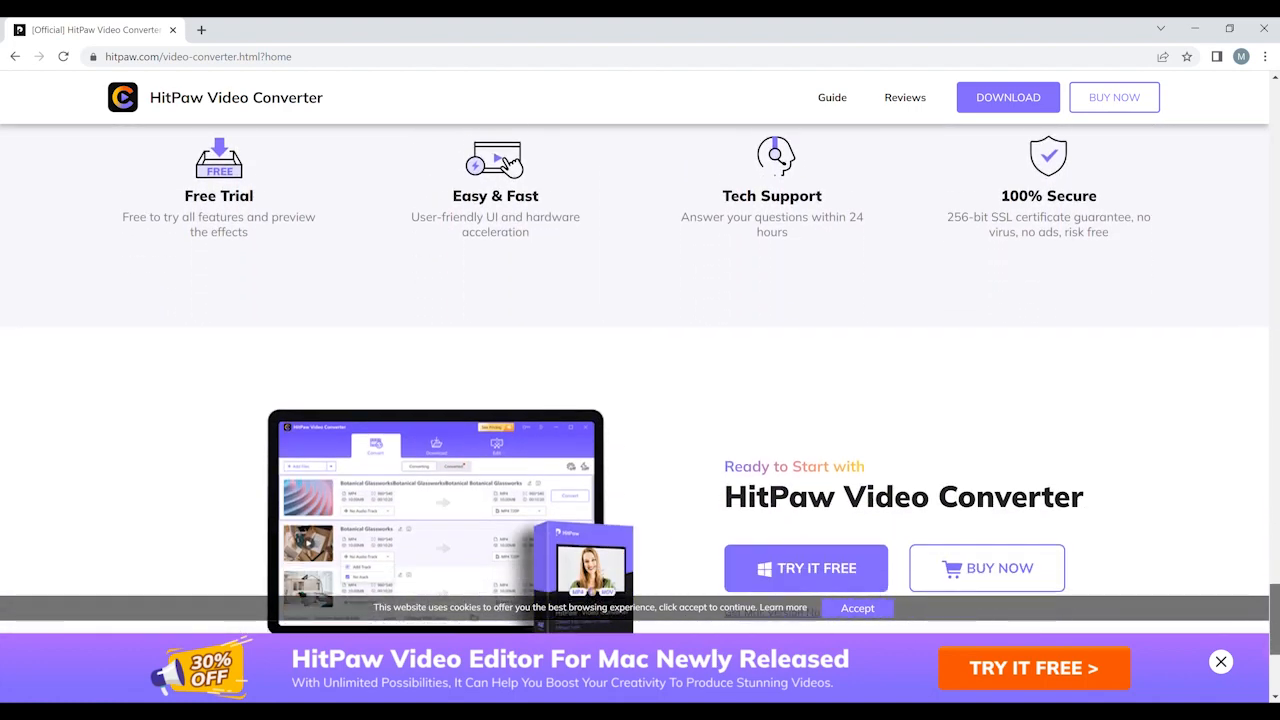
scroll(down, 3)
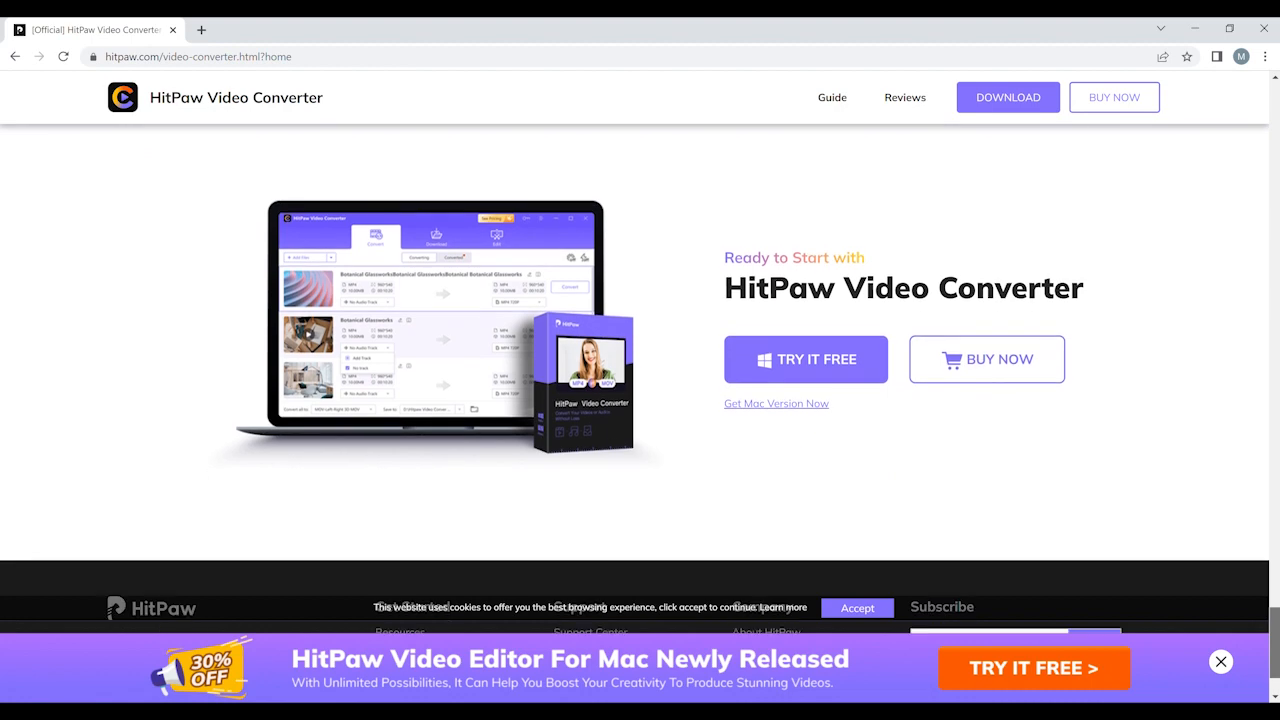
scroll(down, 3)
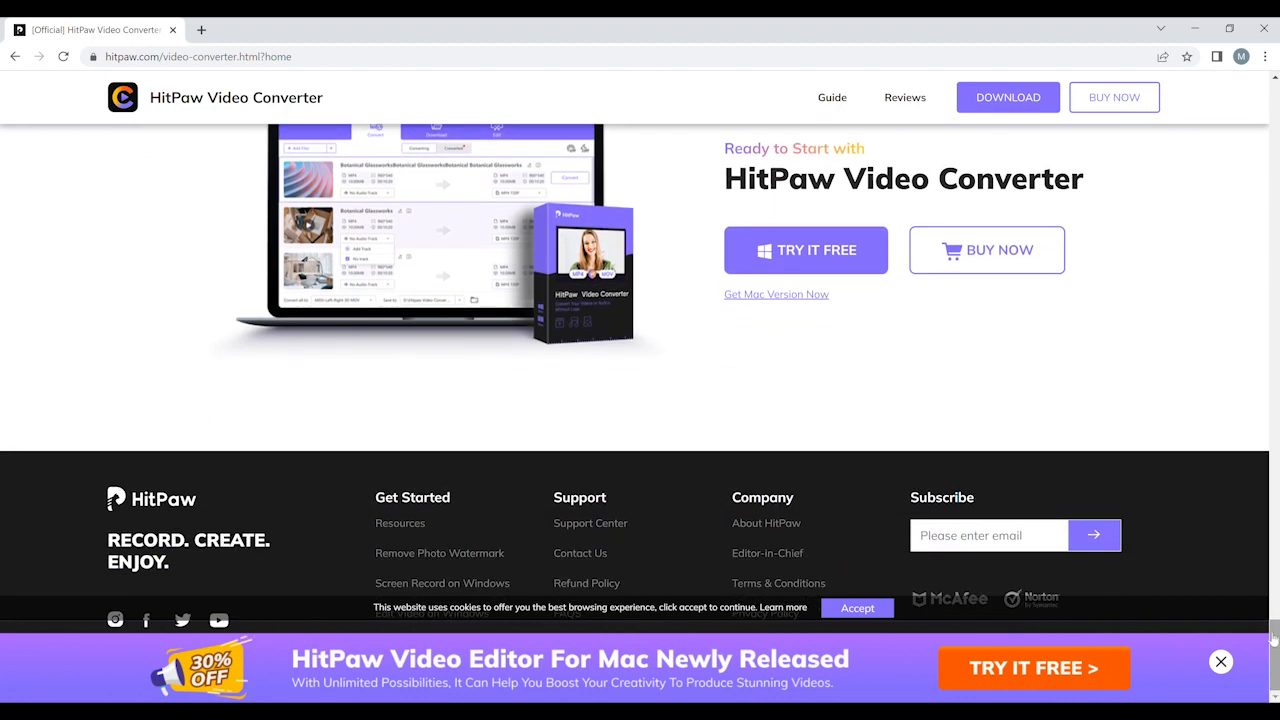